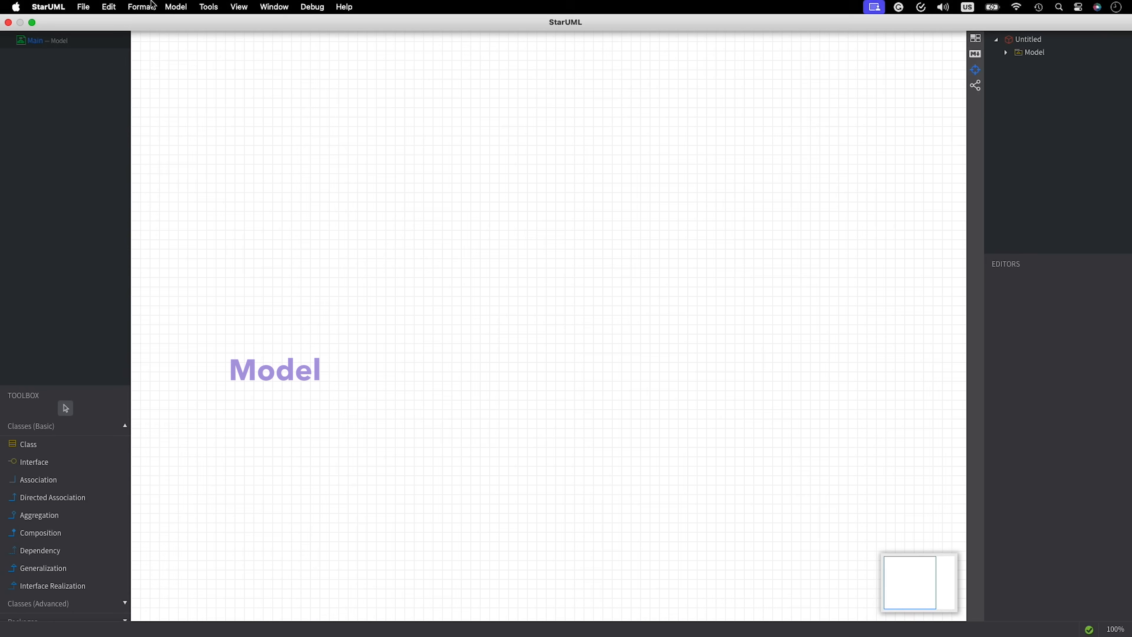
- Add a new Activity Diagram to the model via Model > Add Diagram
click(176, 7)
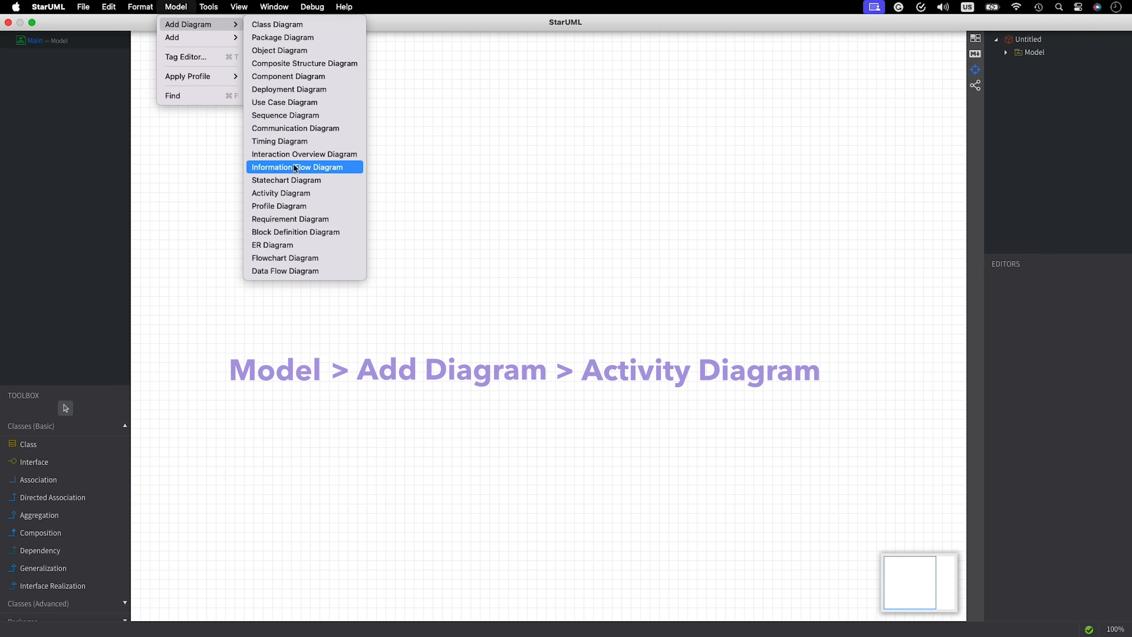
click(281, 192)
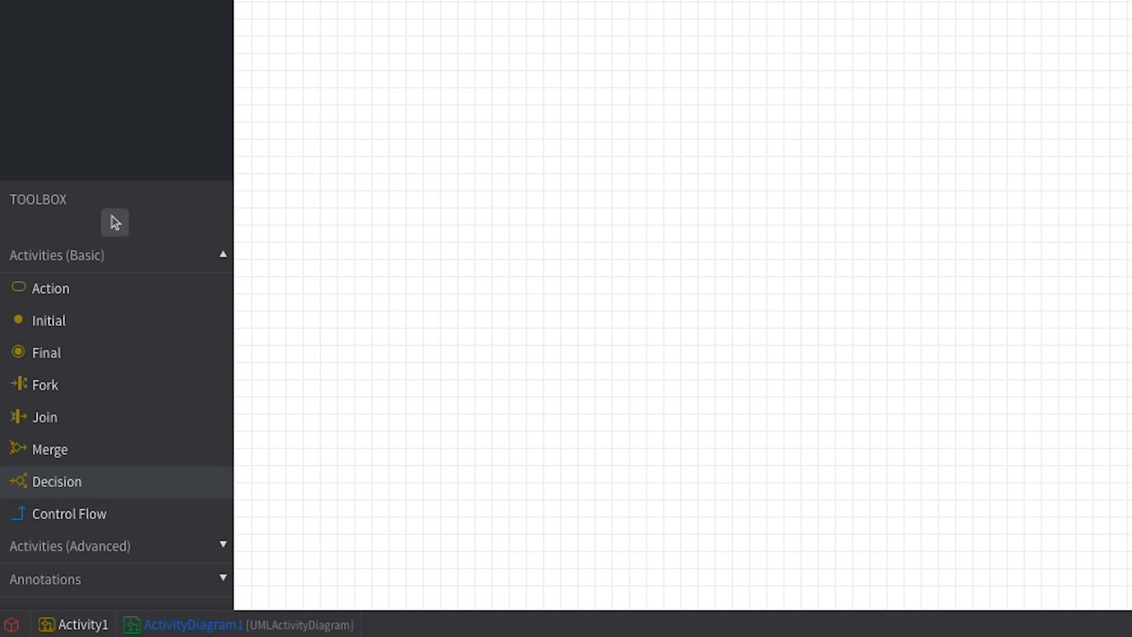
- Place an initial node at the top centre and an action named 'Open app' below it
click(51, 289)
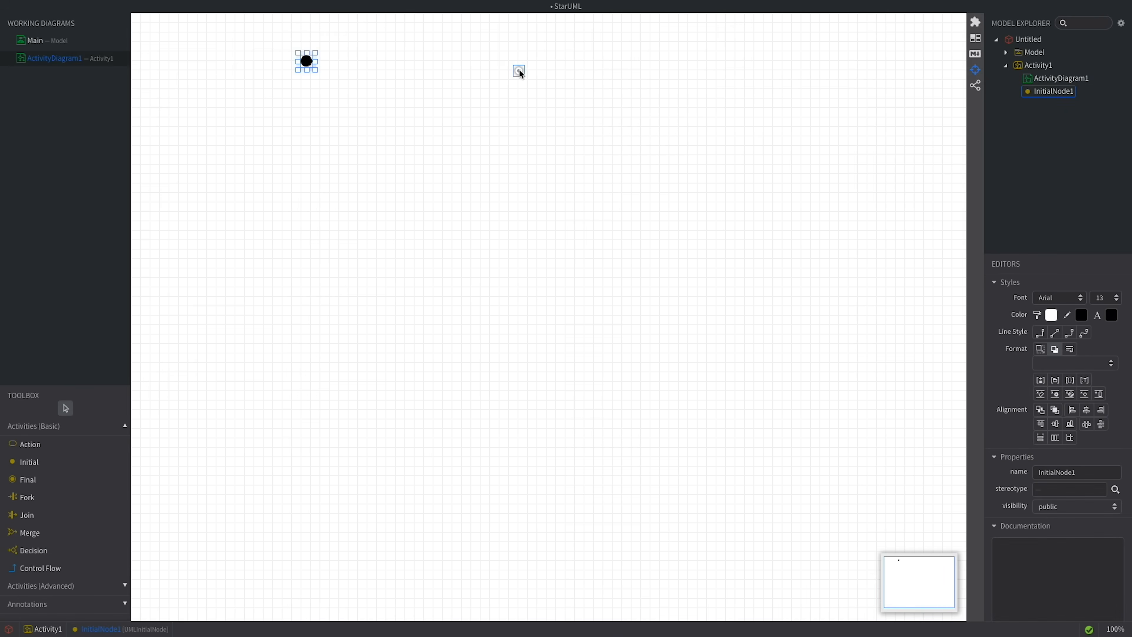
drag(306, 61, 536, 61)
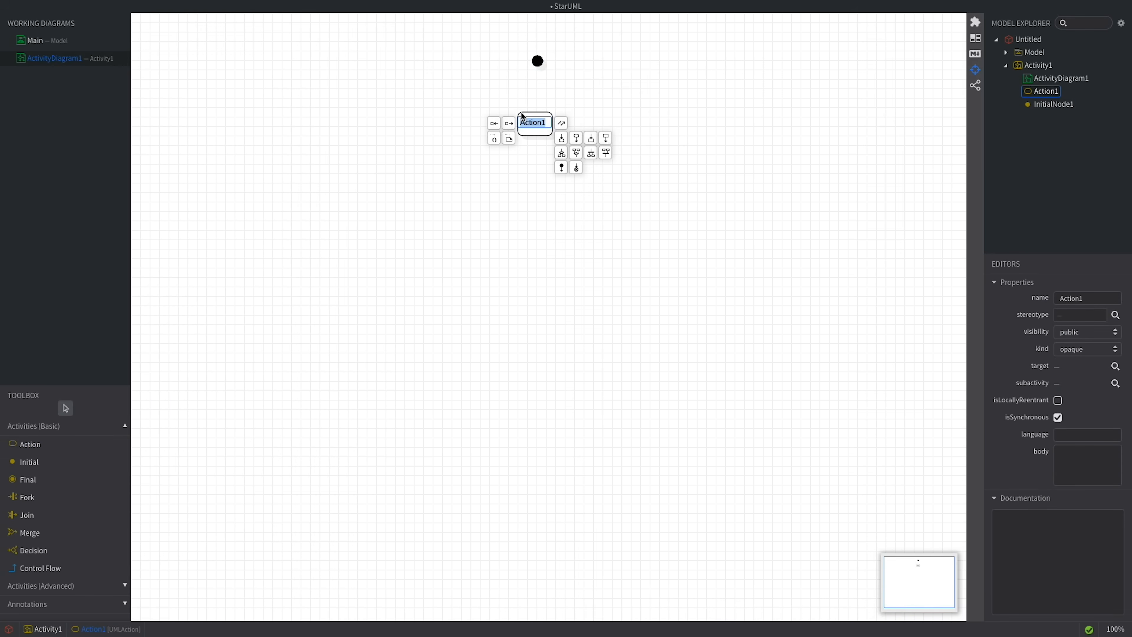
text(Open app)
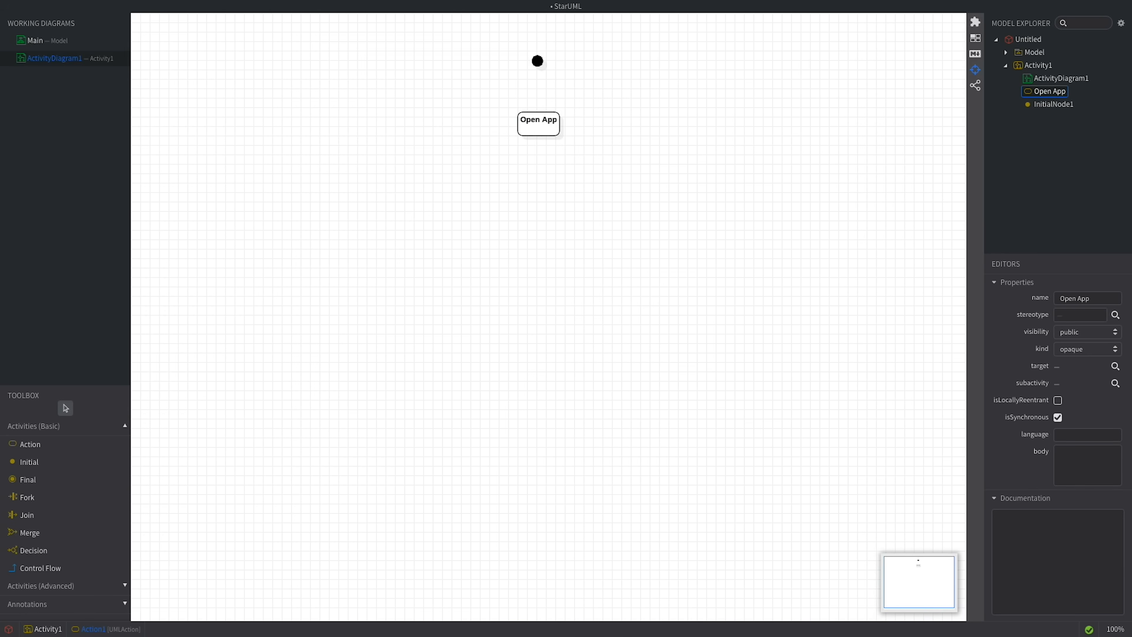
mouse_move(519, 116)
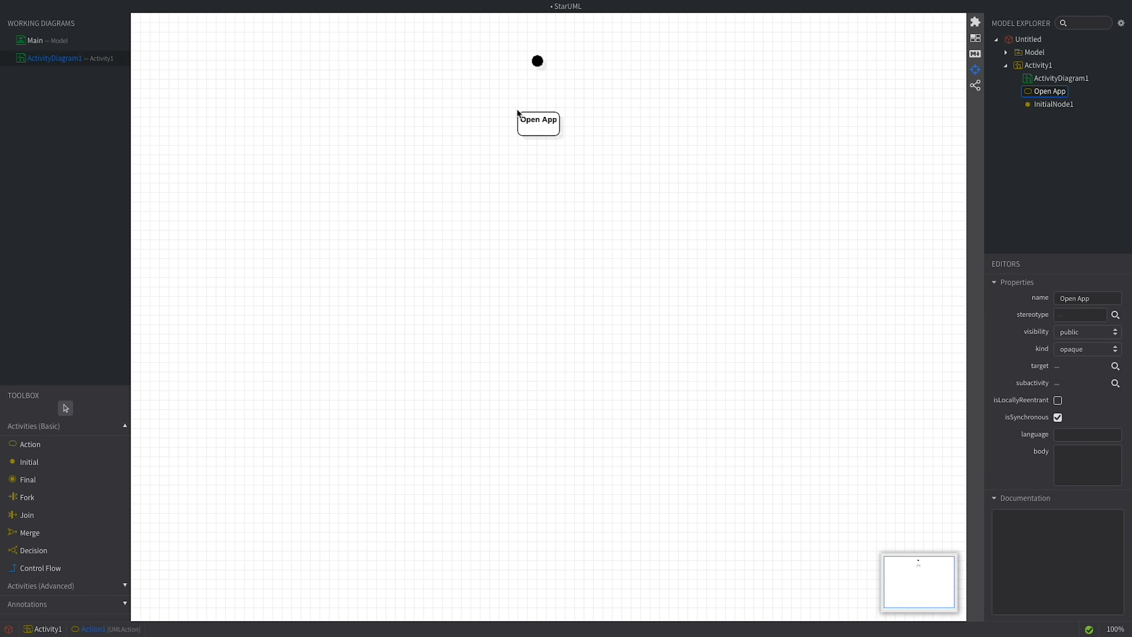
mouse_move(44, 568)
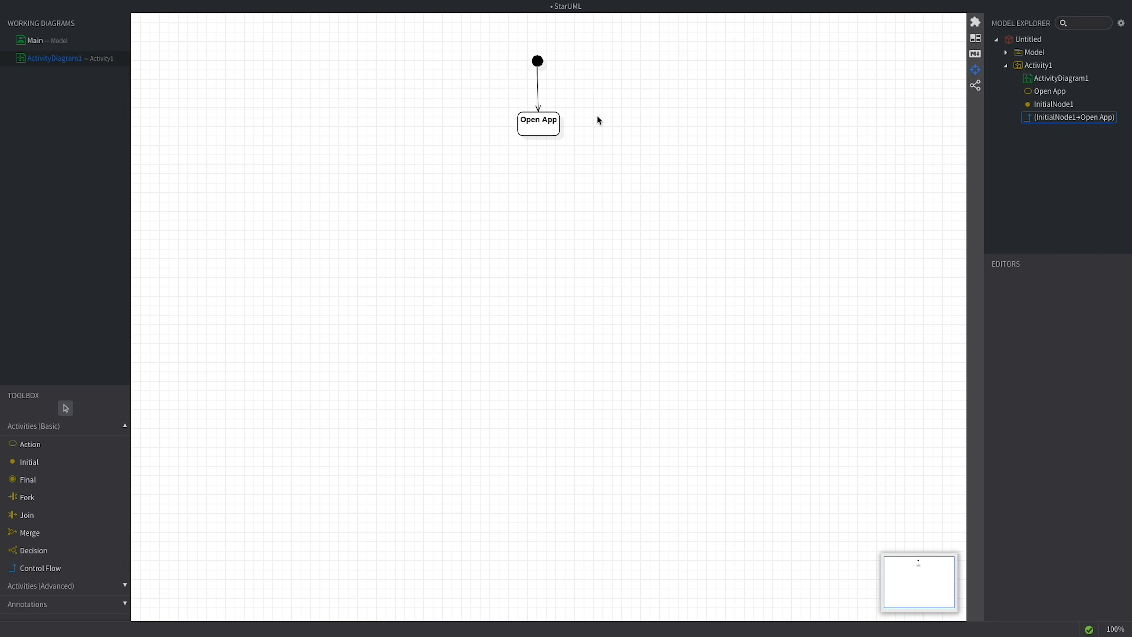
mouse_move(46, 439)
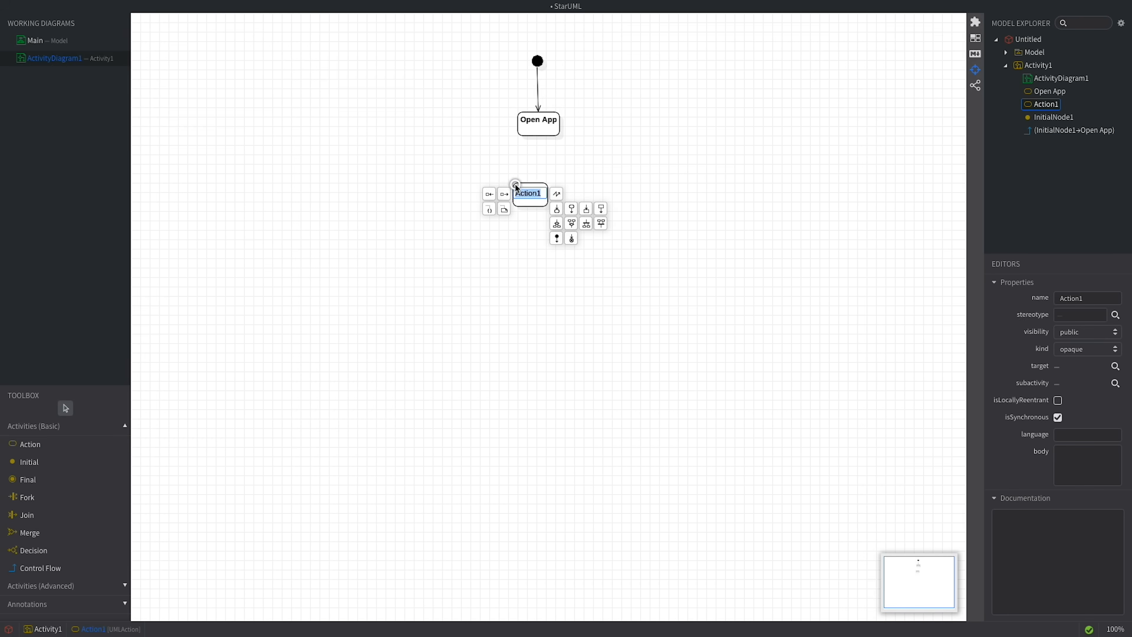
- Name the new action following Open App 'Authenticate User'
text(Authen)
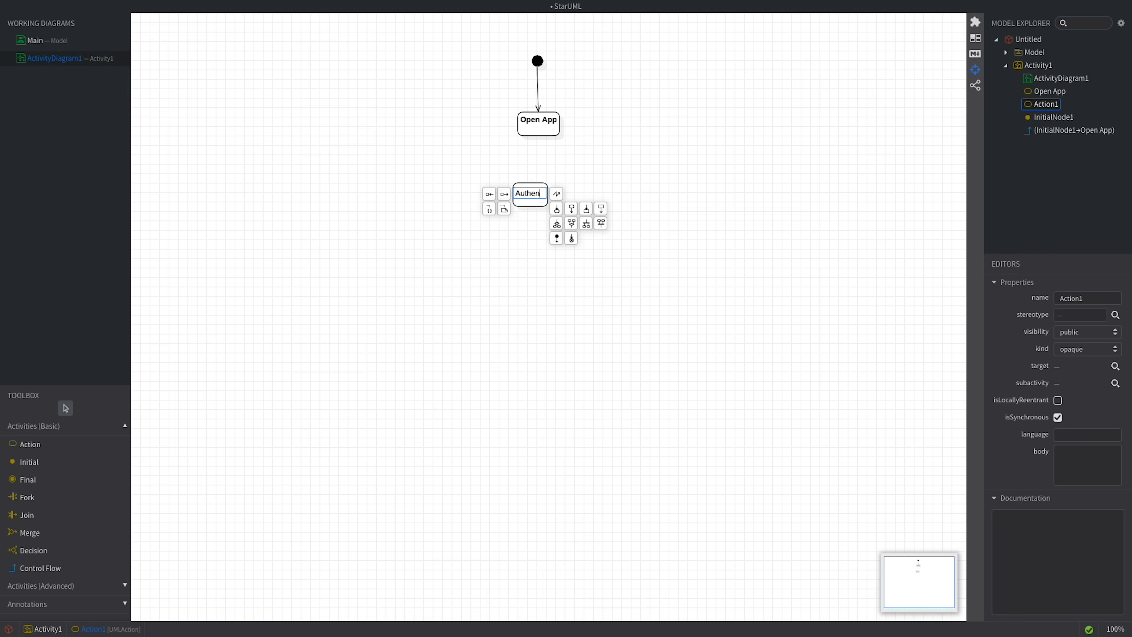
text(cate User)
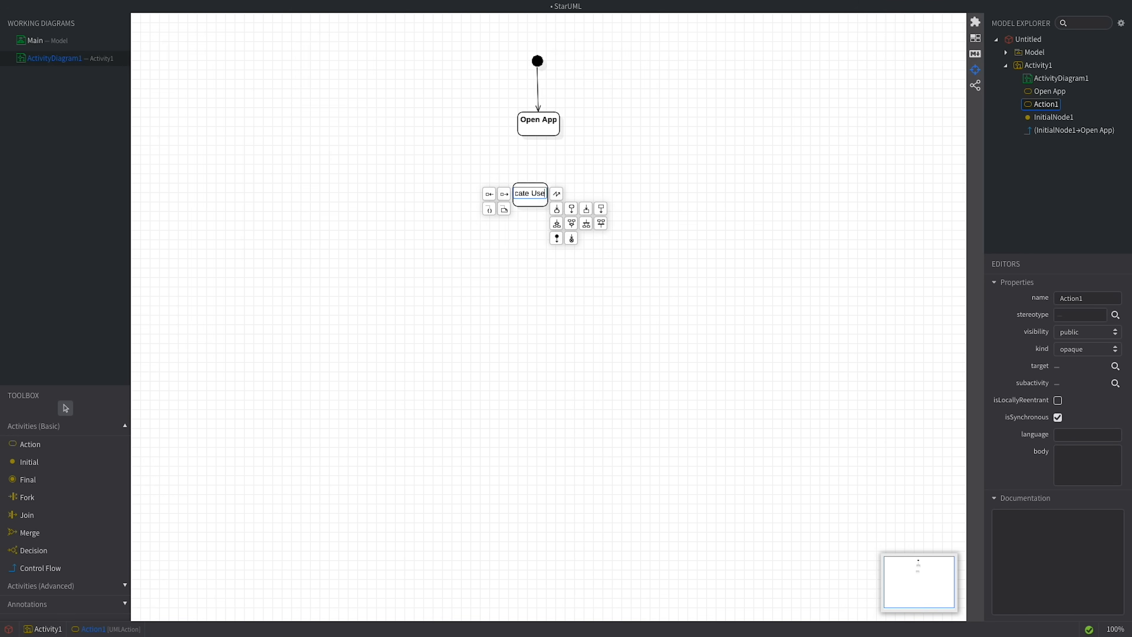
key(Enter)
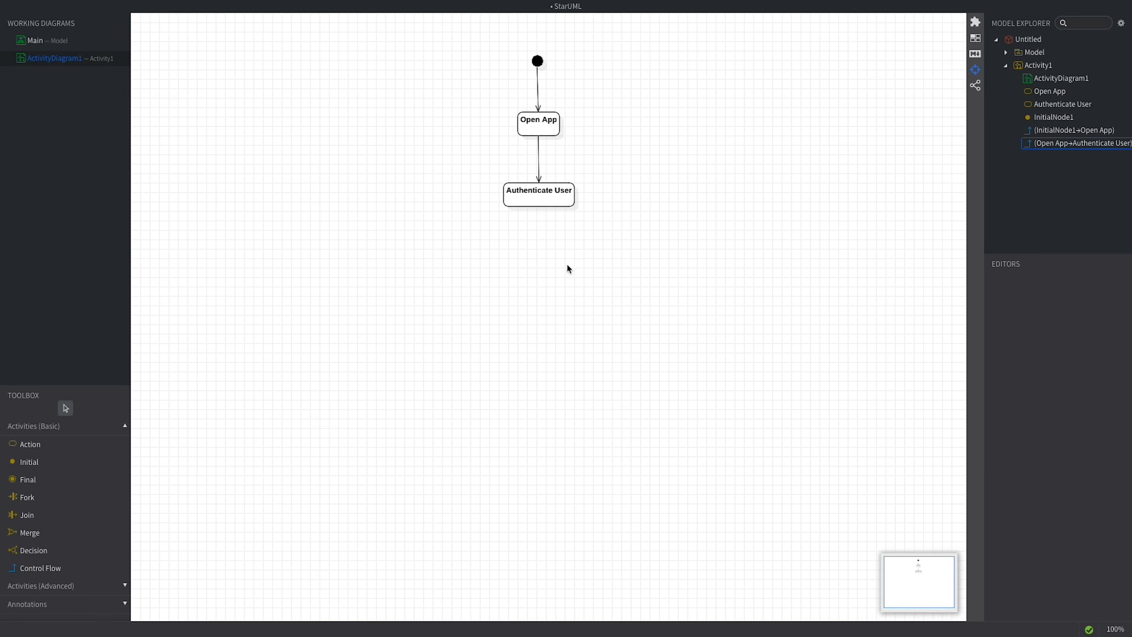
mouse_move(33, 455)
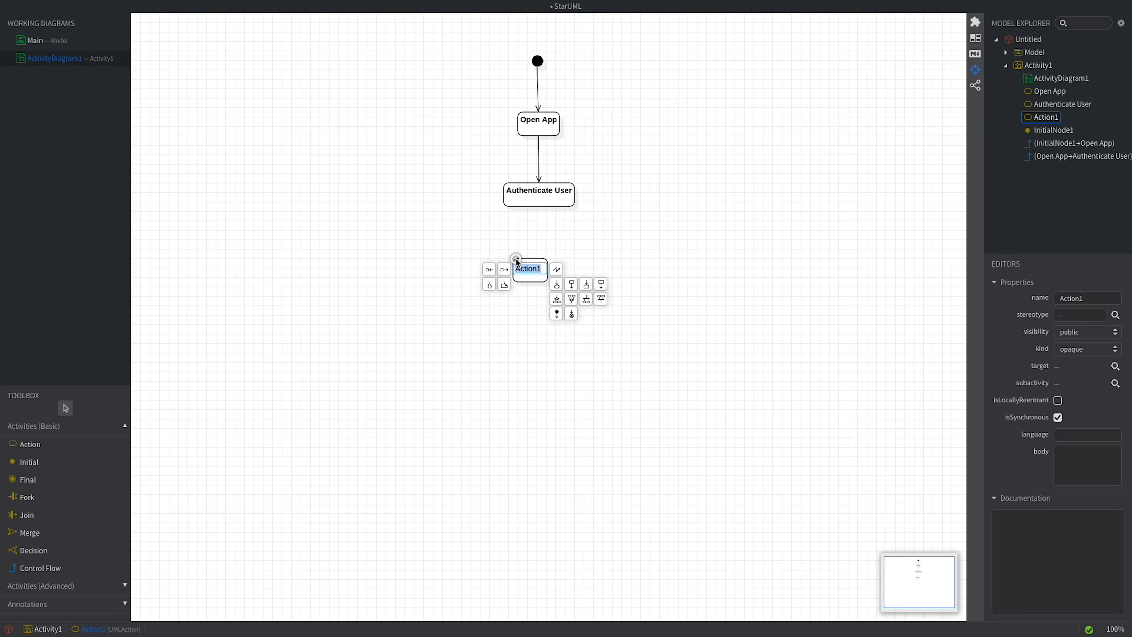
- Name two new actions 'Track Workout' and 'Play Music'
text(Track)
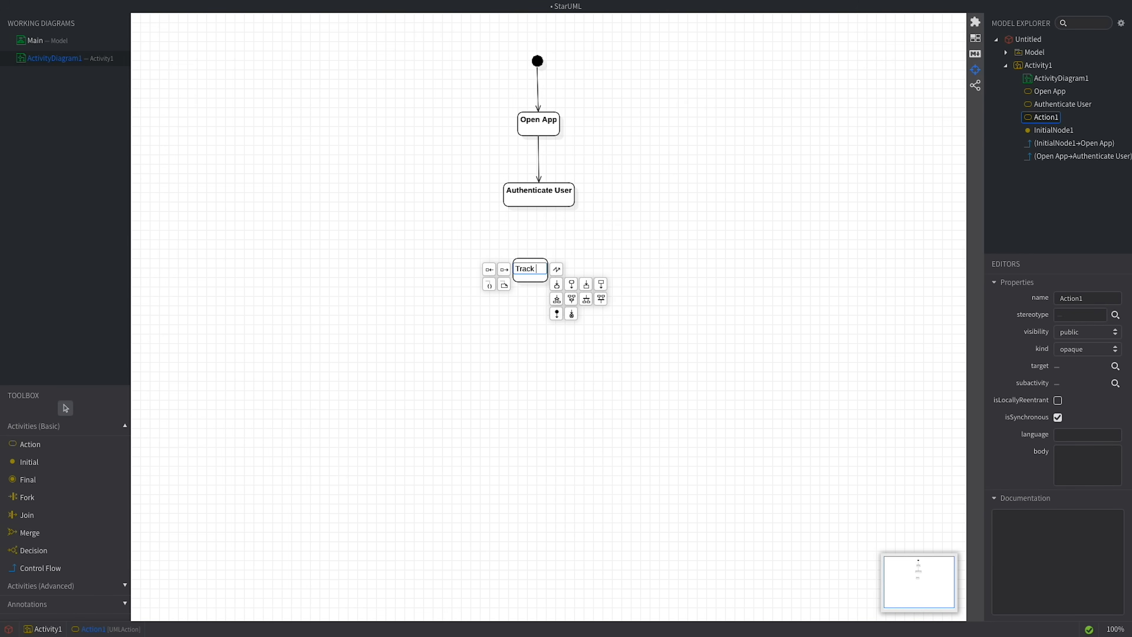
text(Workout)
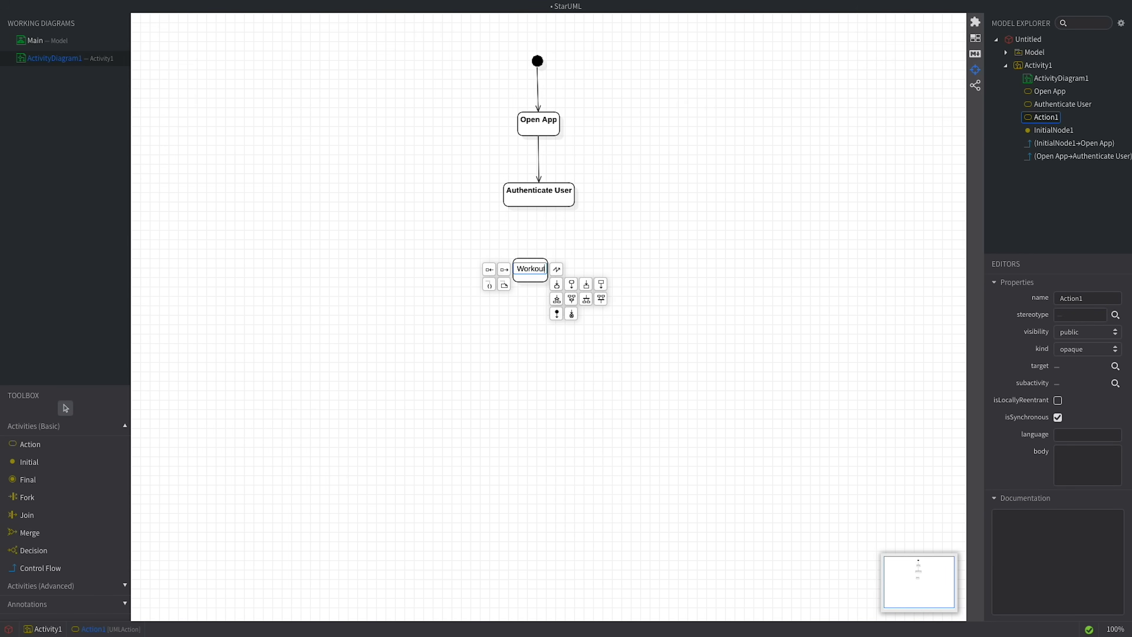
text(Track Workout)
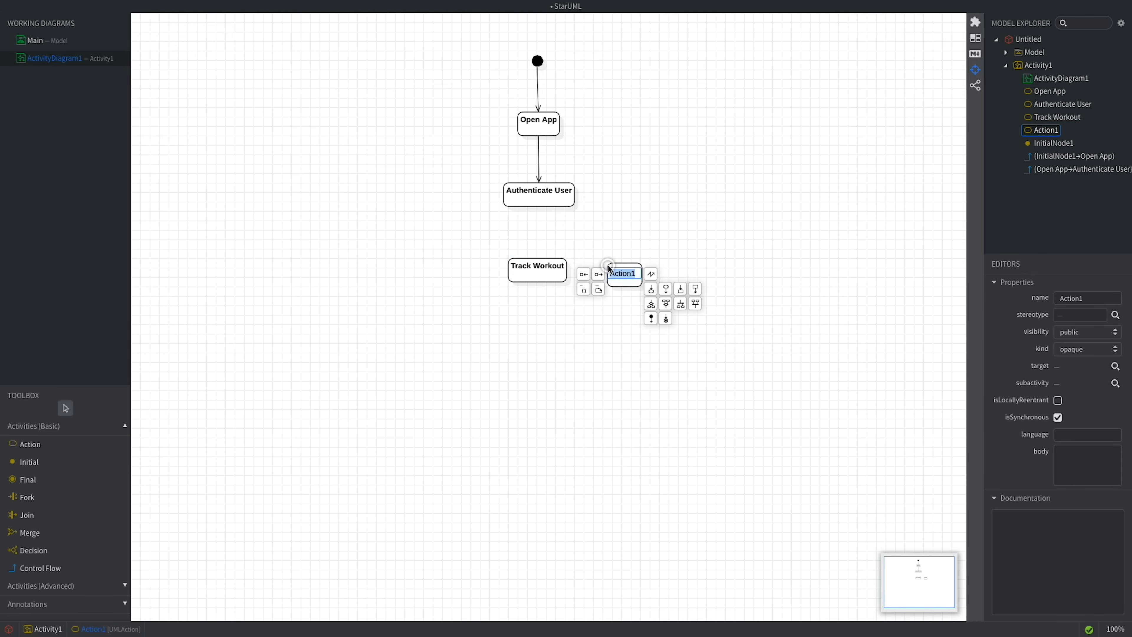
text(Play Music)
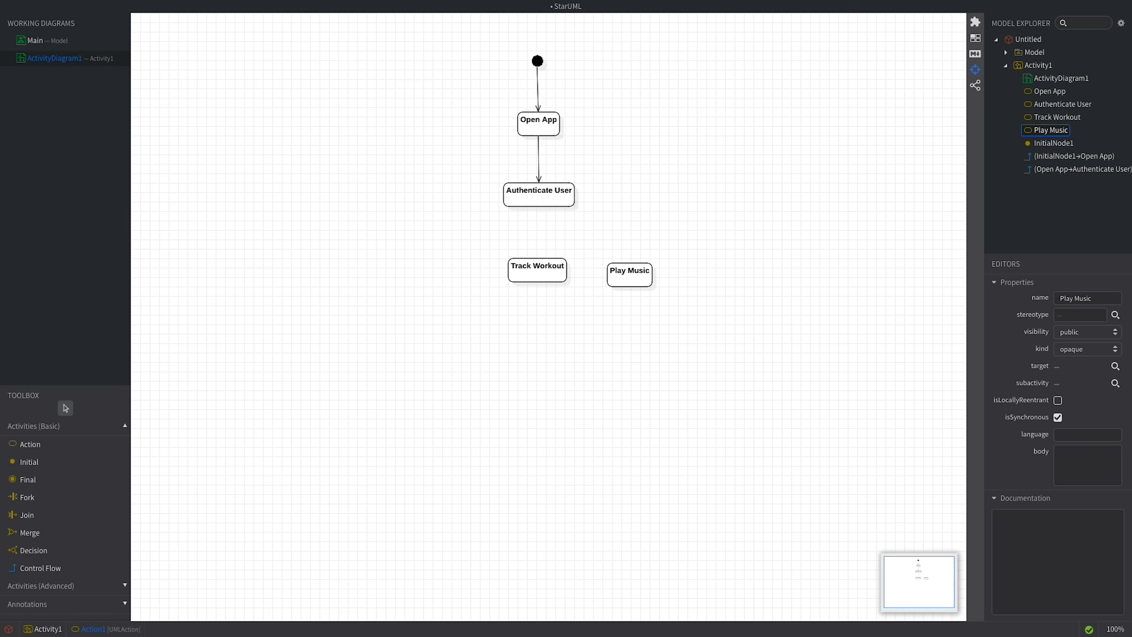
- Arrange Play Music and Track Workout side by side below Authenticate User
click(631, 274)
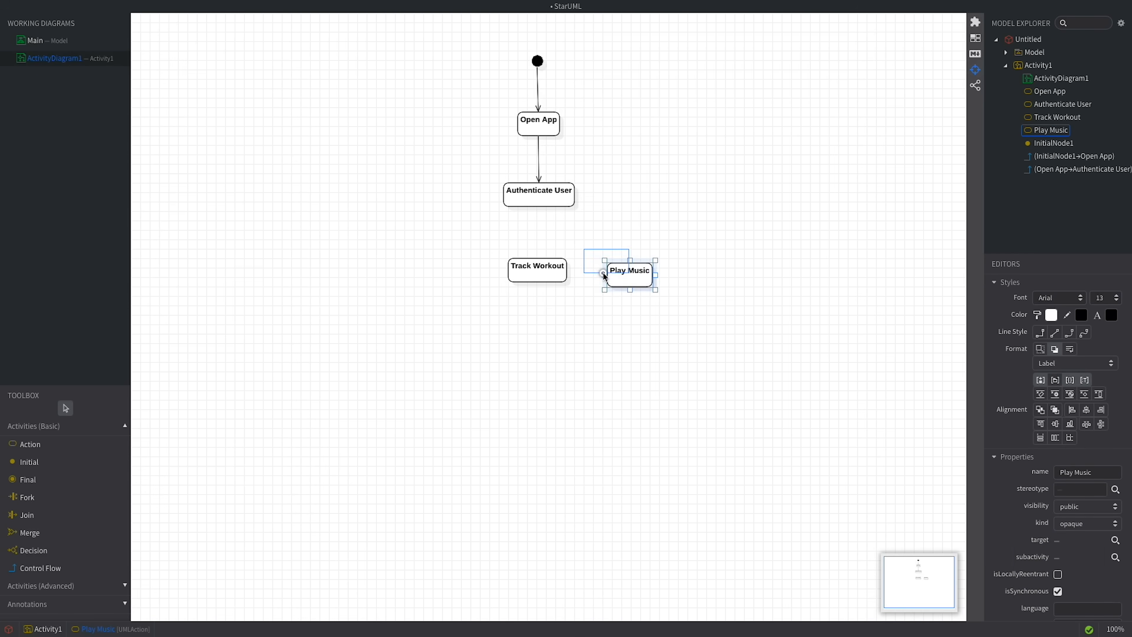
drag(629, 270, 609, 266)
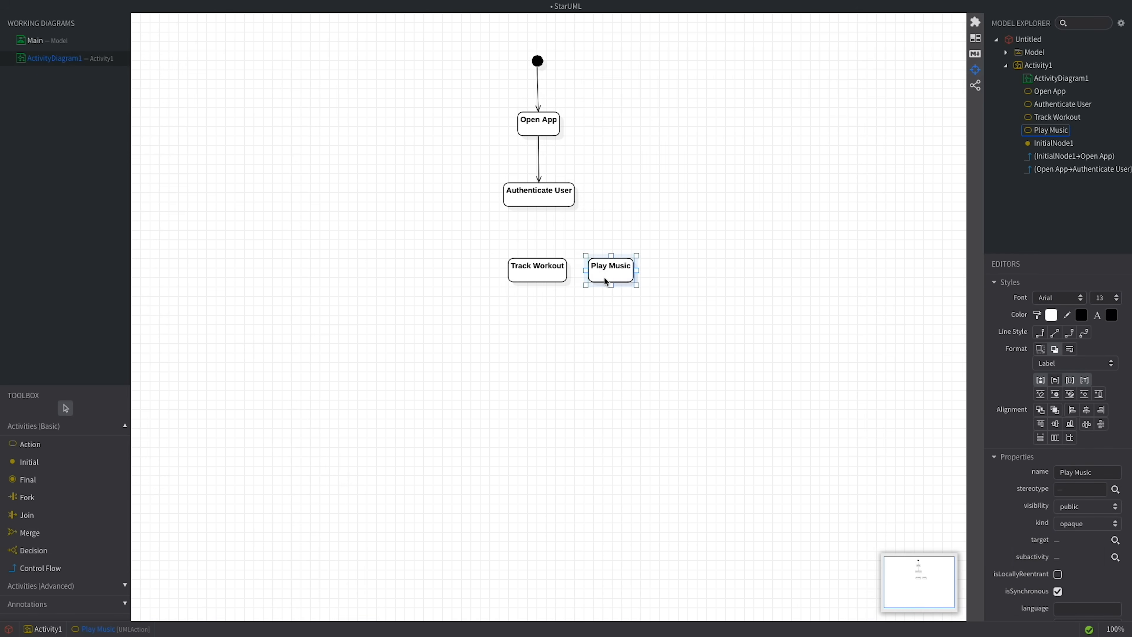
mouse_move(523, 278)
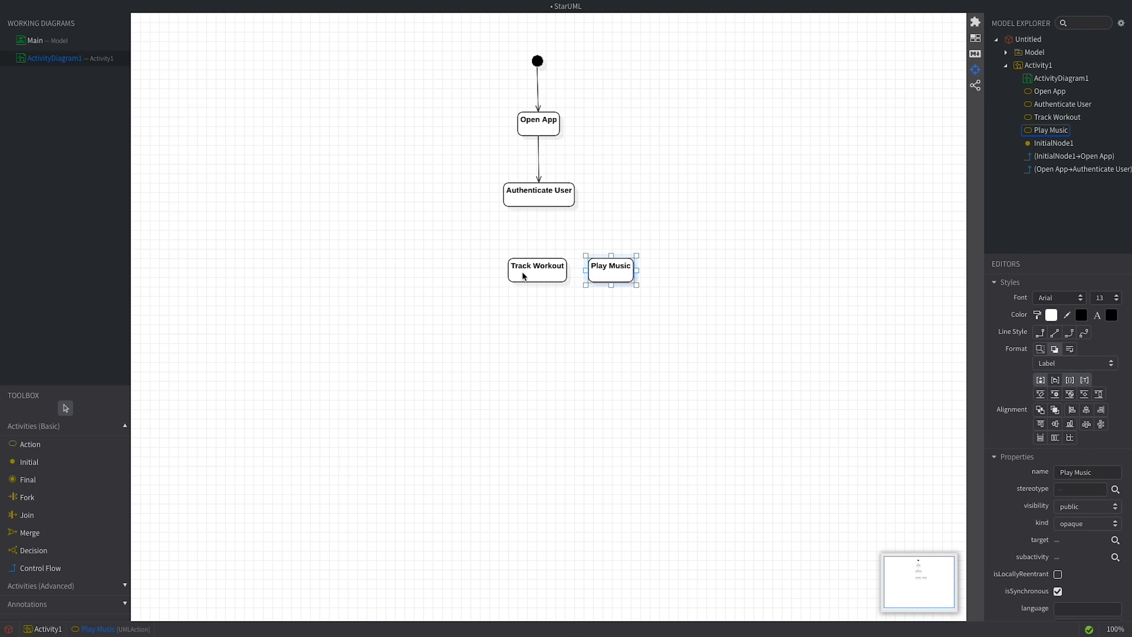
drag(537, 270, 480, 280)
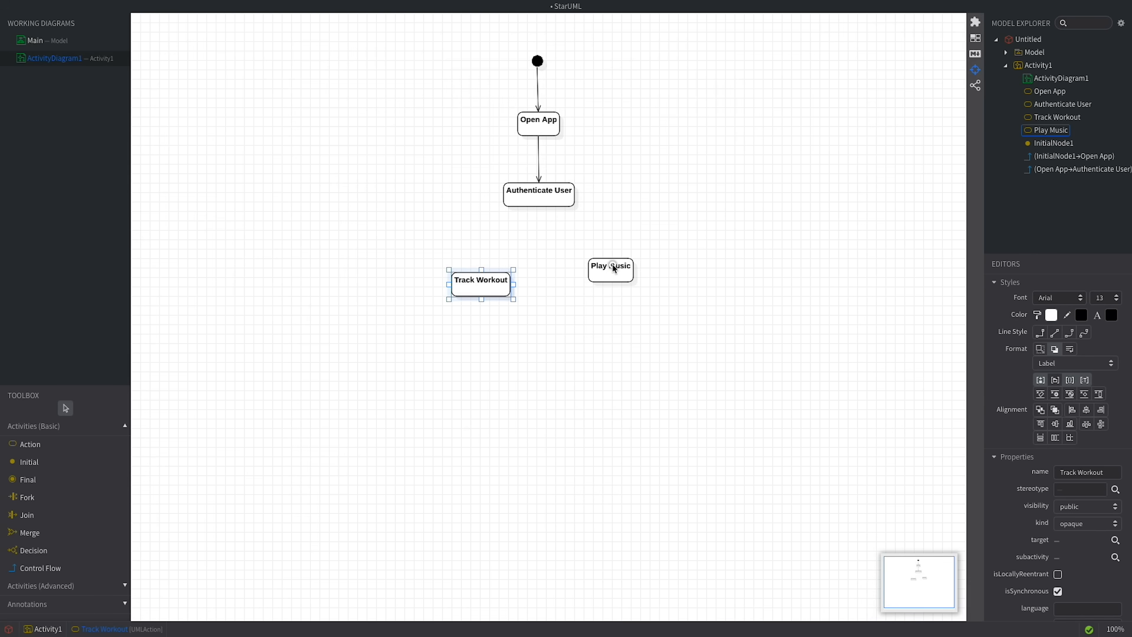
- Add a fork bar and draw control flows from it to Track Workout and Play Music
click(611, 266)
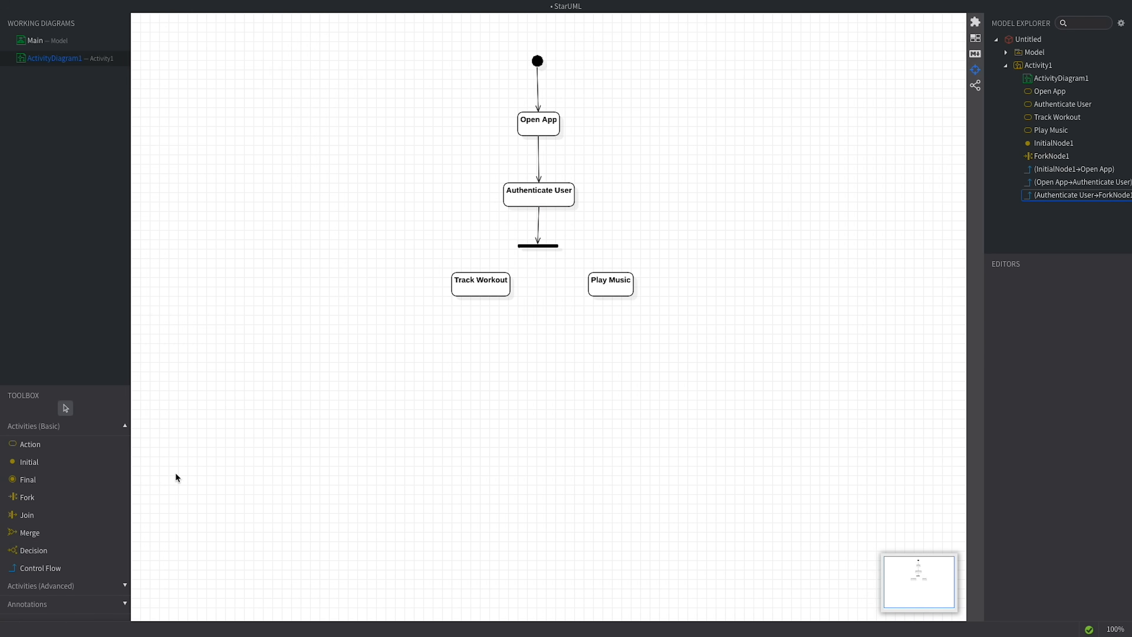
click(40, 569)
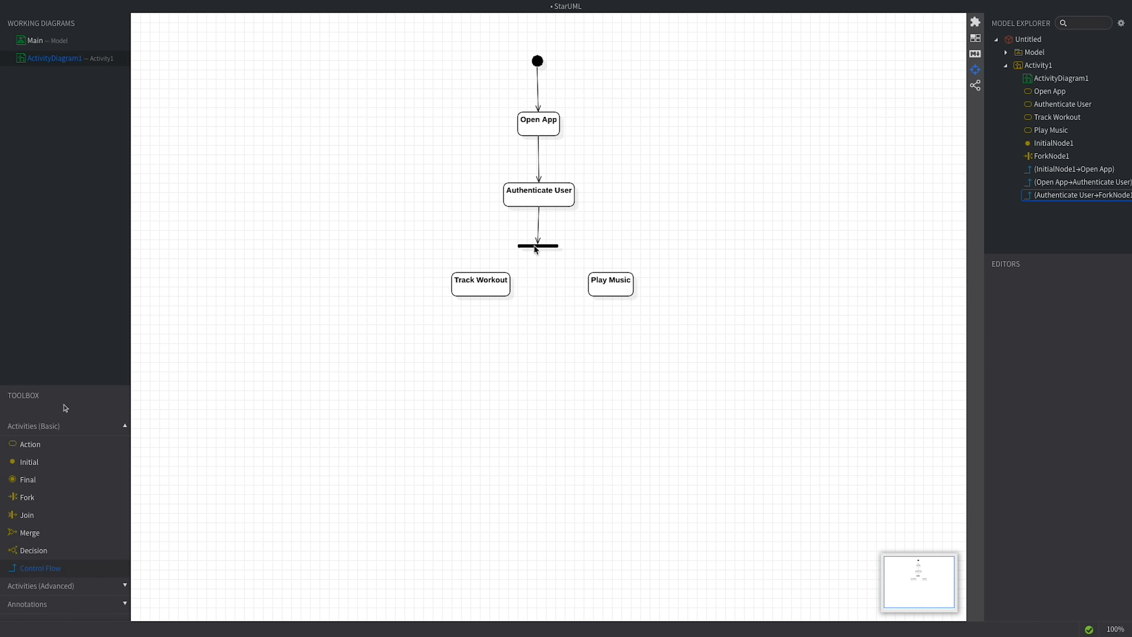
drag(537, 246, 480, 280)
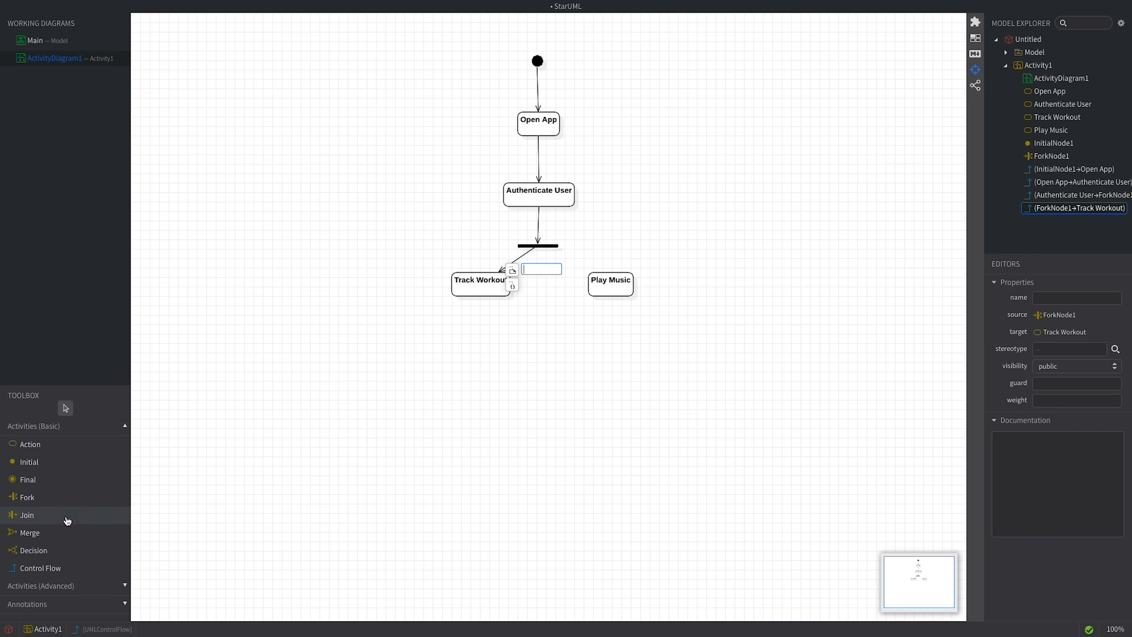
click(40, 569)
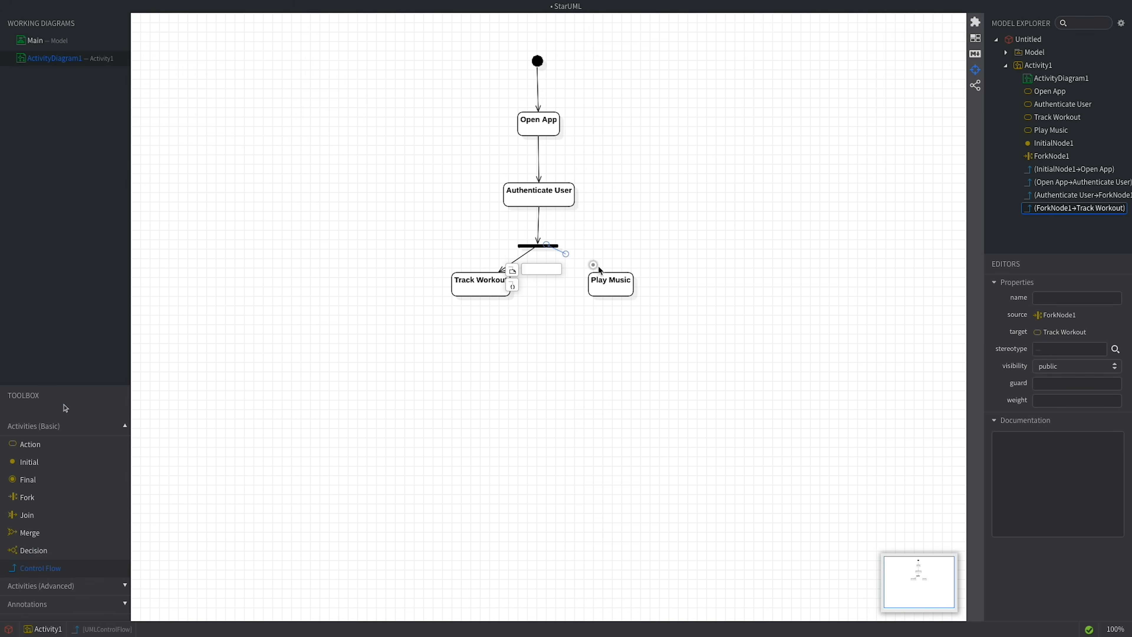
drag(553, 245, 611, 280)
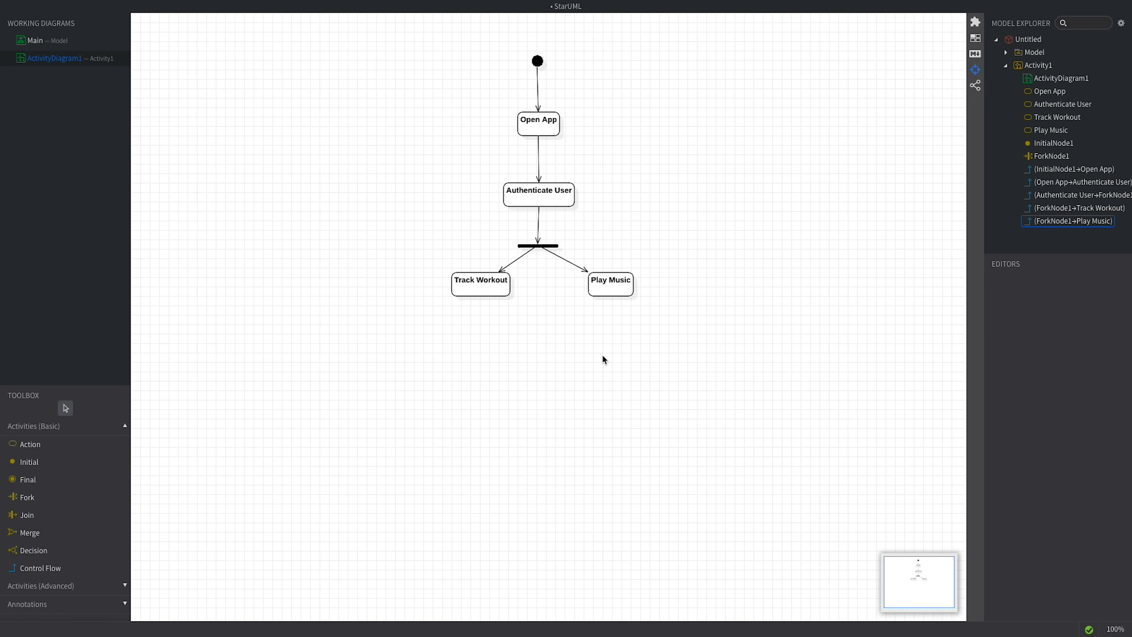
mouse_move(604, 356)
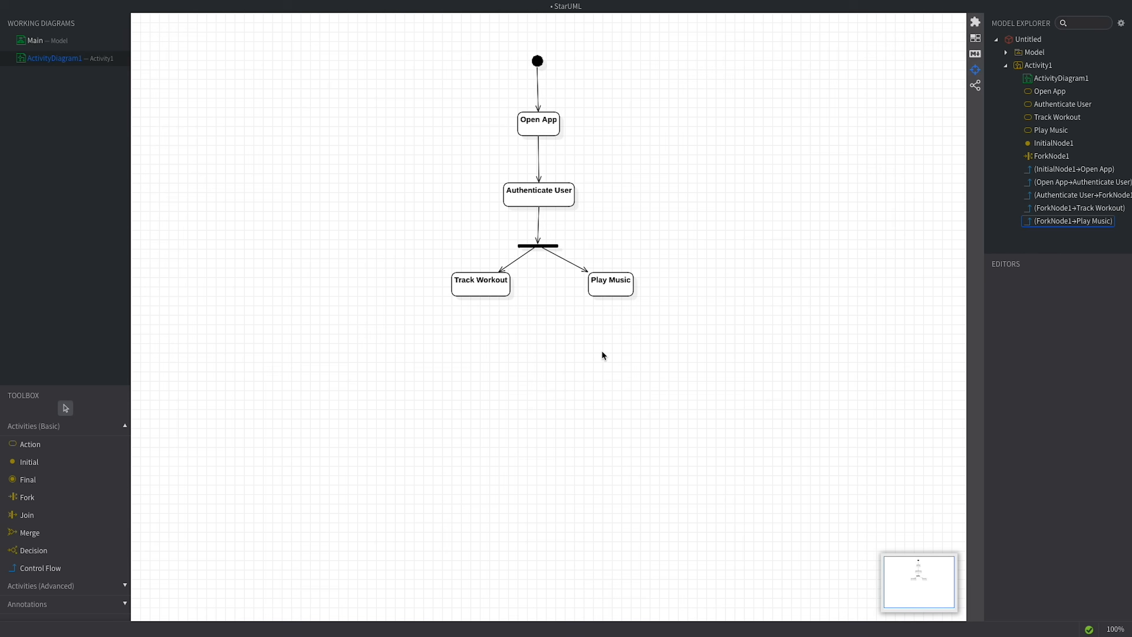
mouse_move(561, 355)
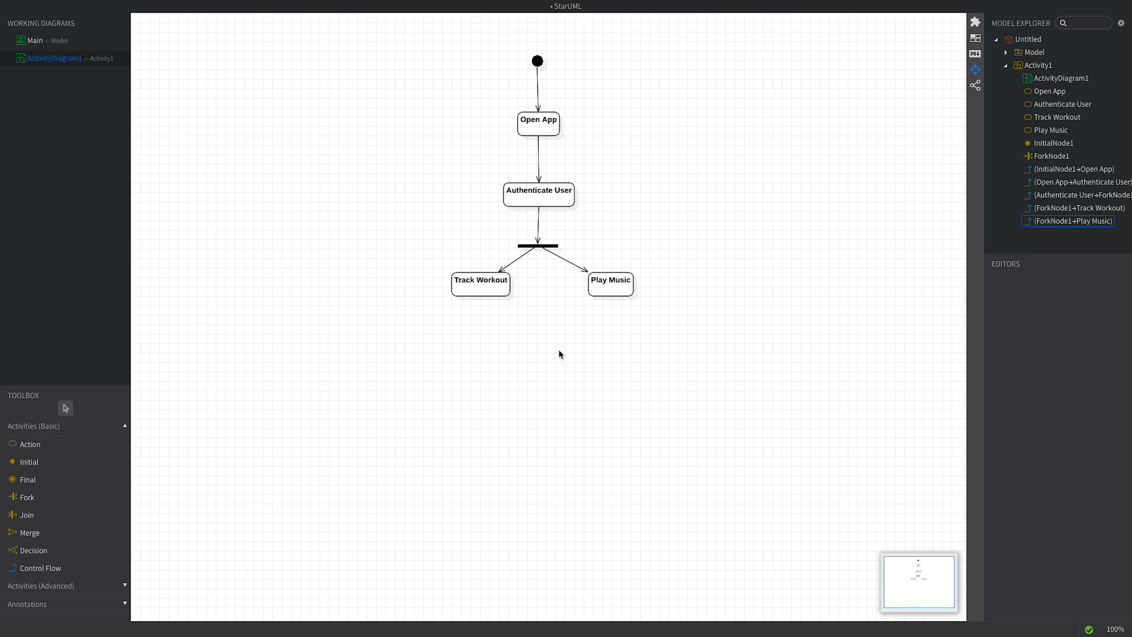
mouse_move(18, 520)
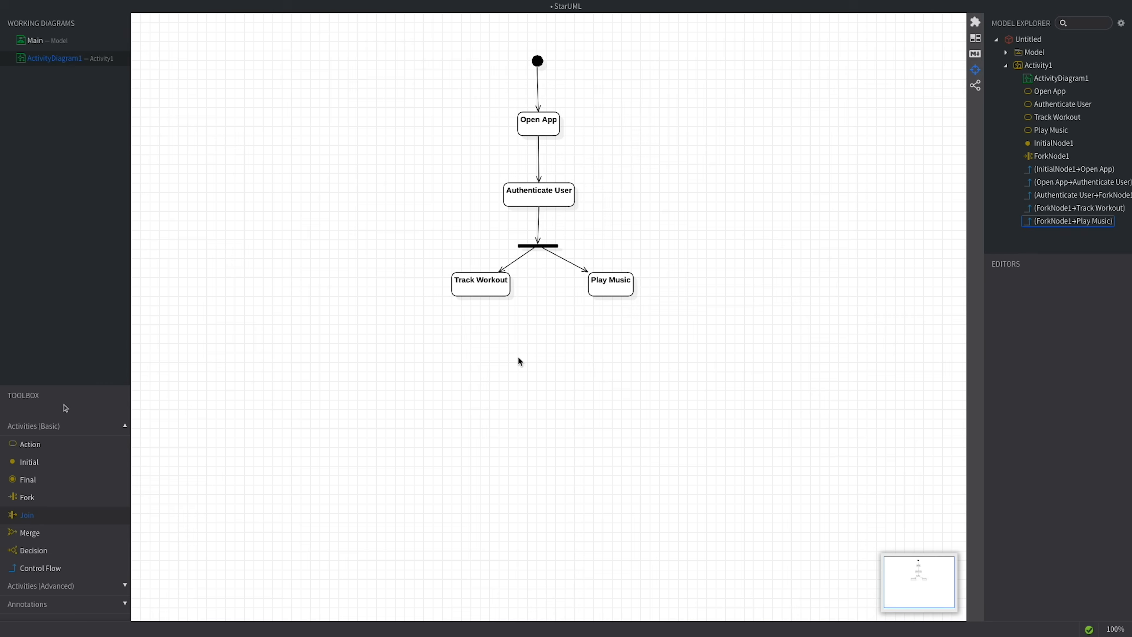
- Select the Join tool to place a join bar below the two actions
click(537, 358)
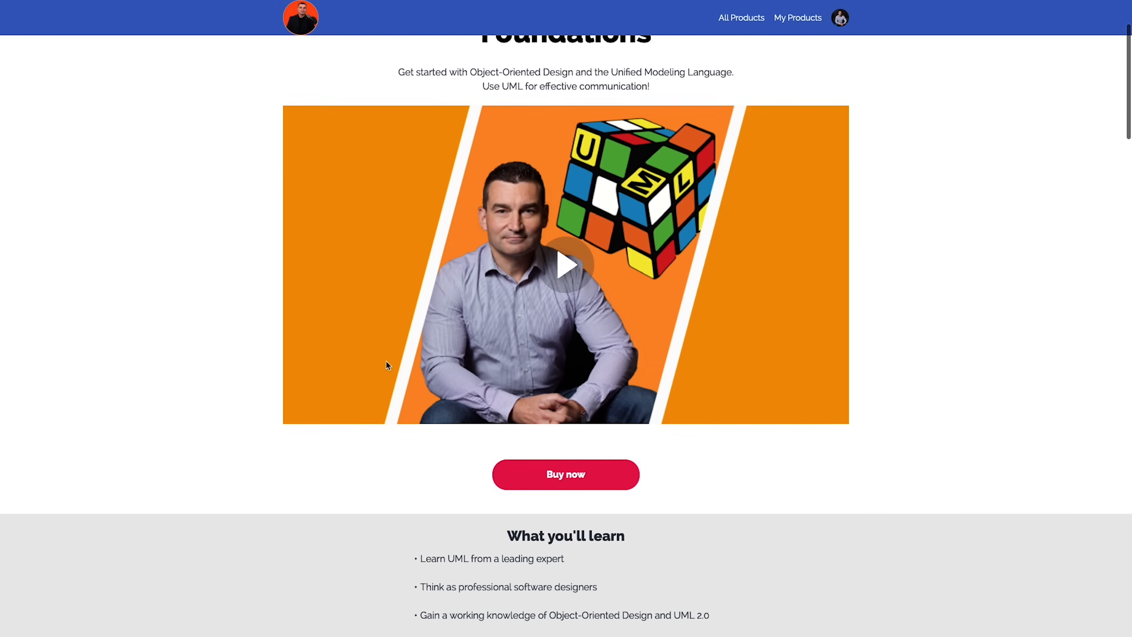
- Scroll down the UML course page and expand the Course content lesson list
scroll(down, 3)
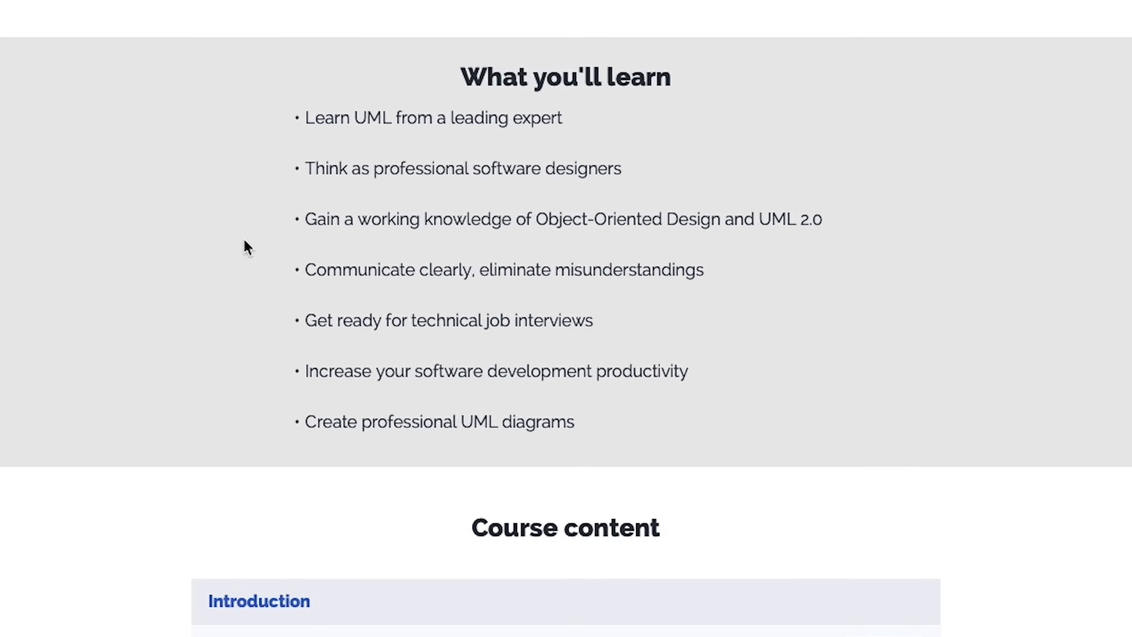
scroll(down, 3)
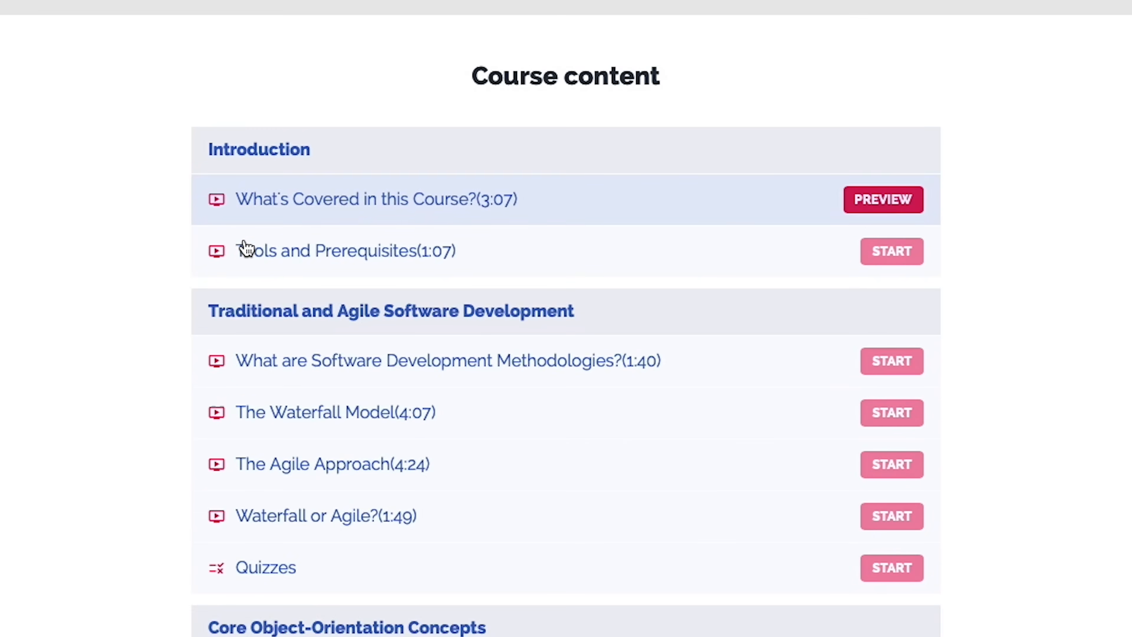
scroll(down, 3)
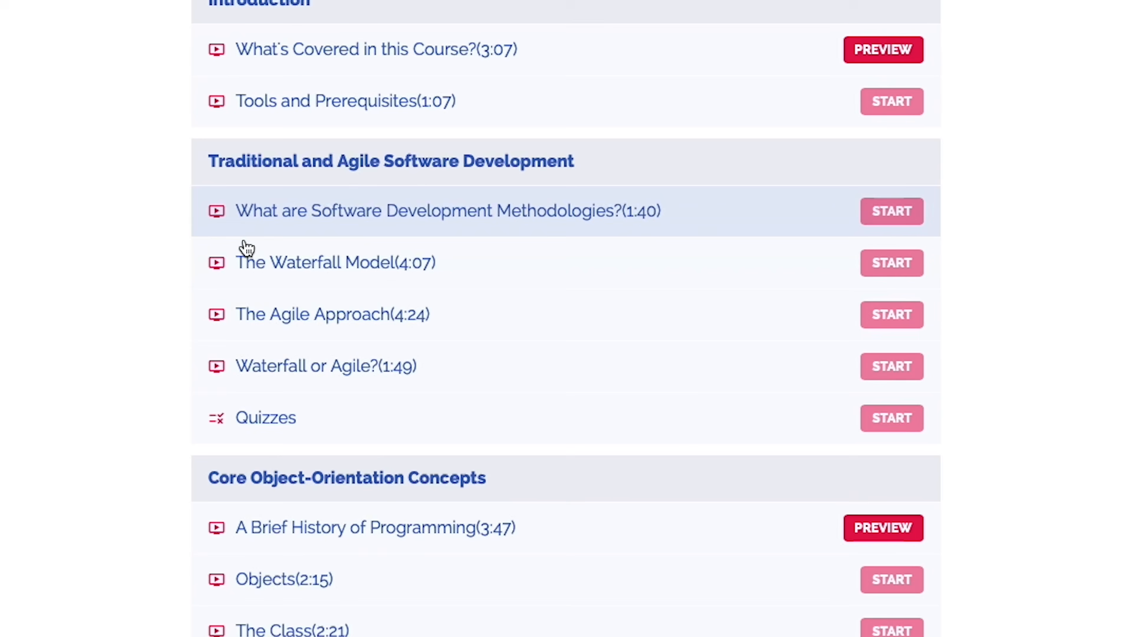
scroll(down, 3)
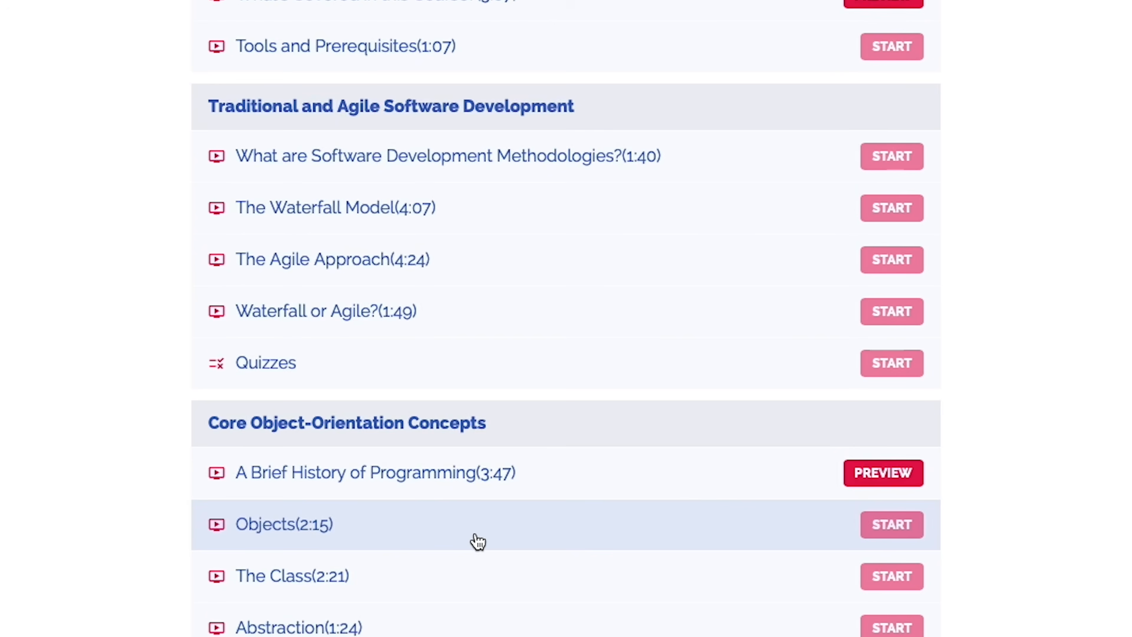
scroll(down, 3)
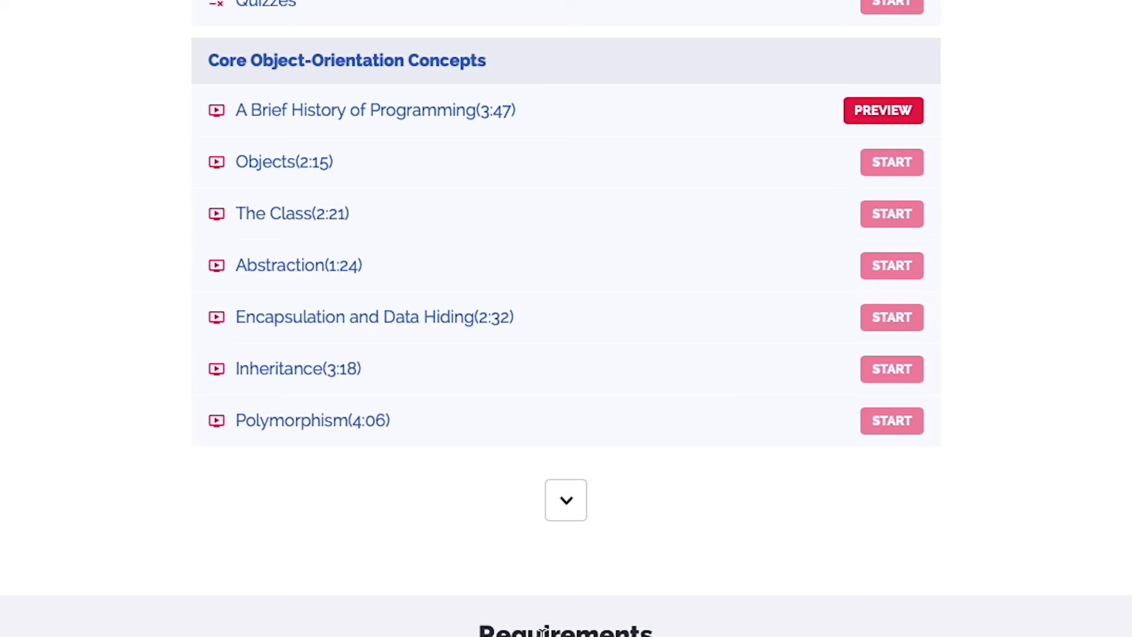
mouse_move(589, 549)
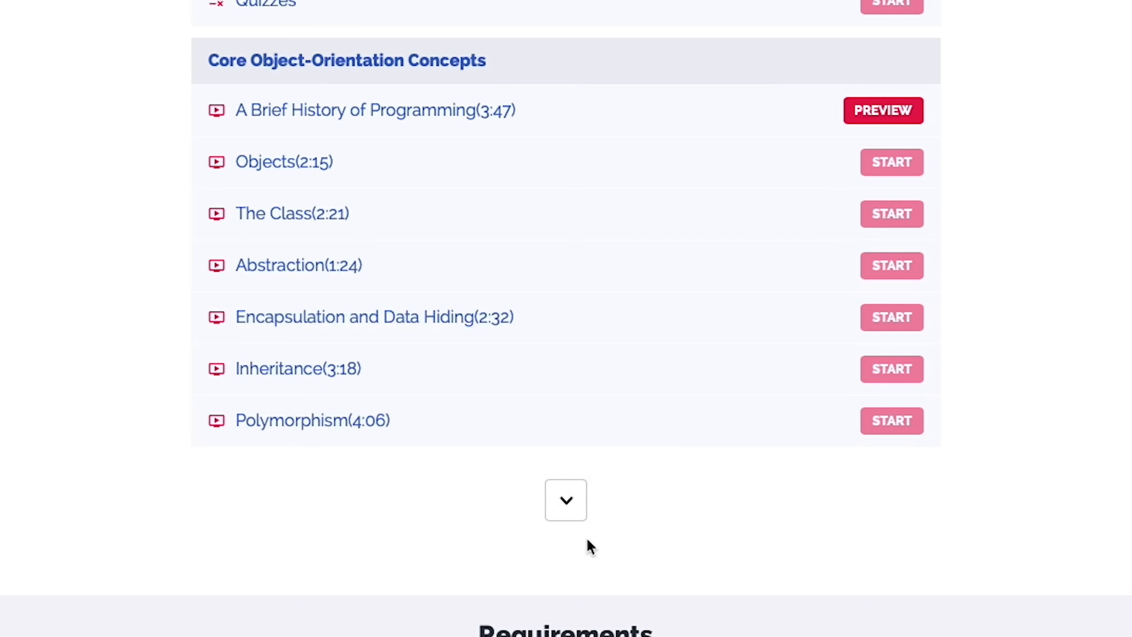
click(566, 500)
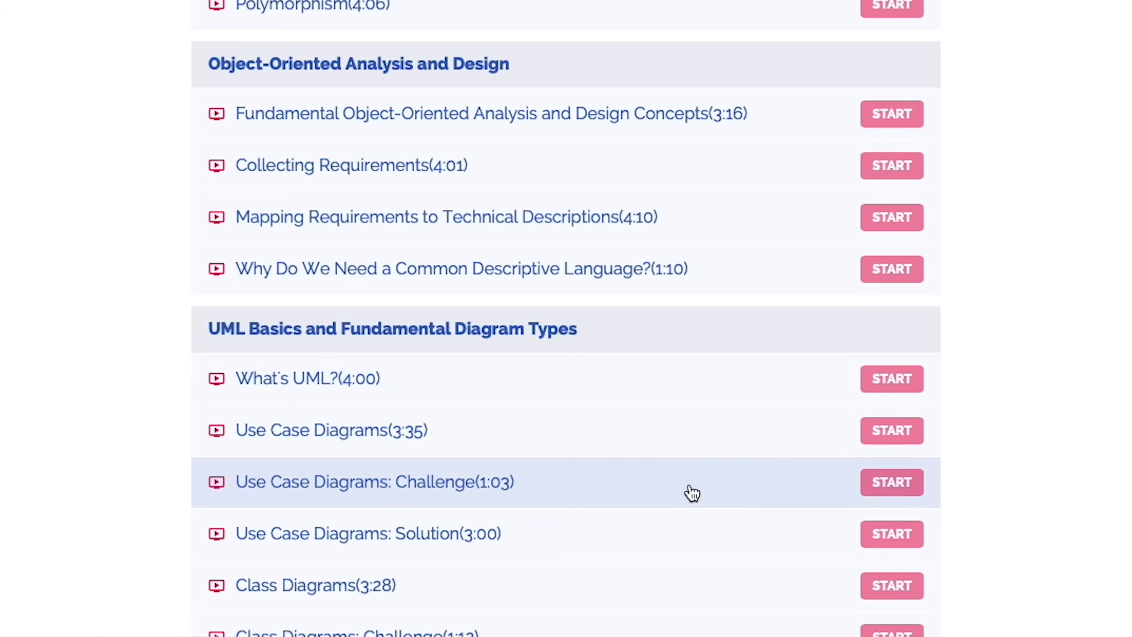
scroll(down, 3)
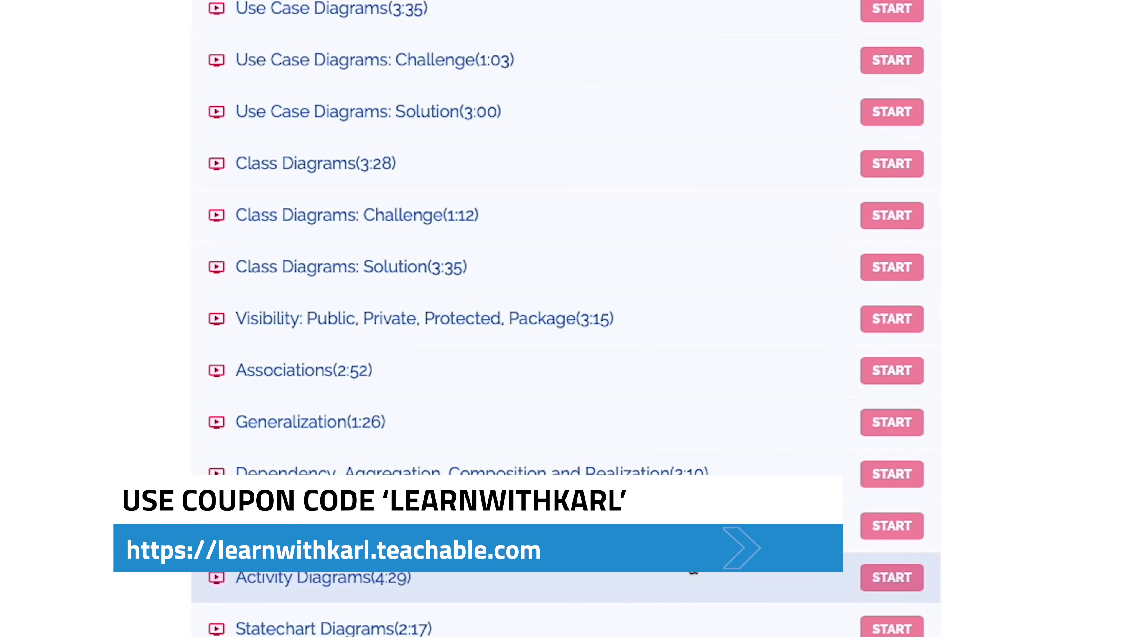
scroll(down, 3)
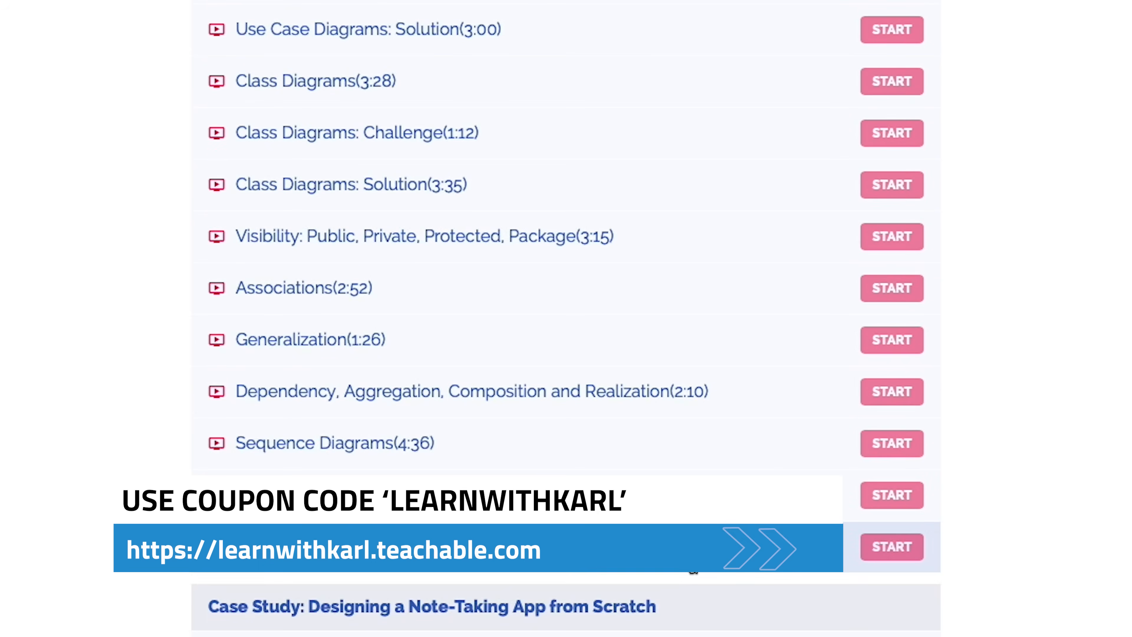
scroll(down, 3)
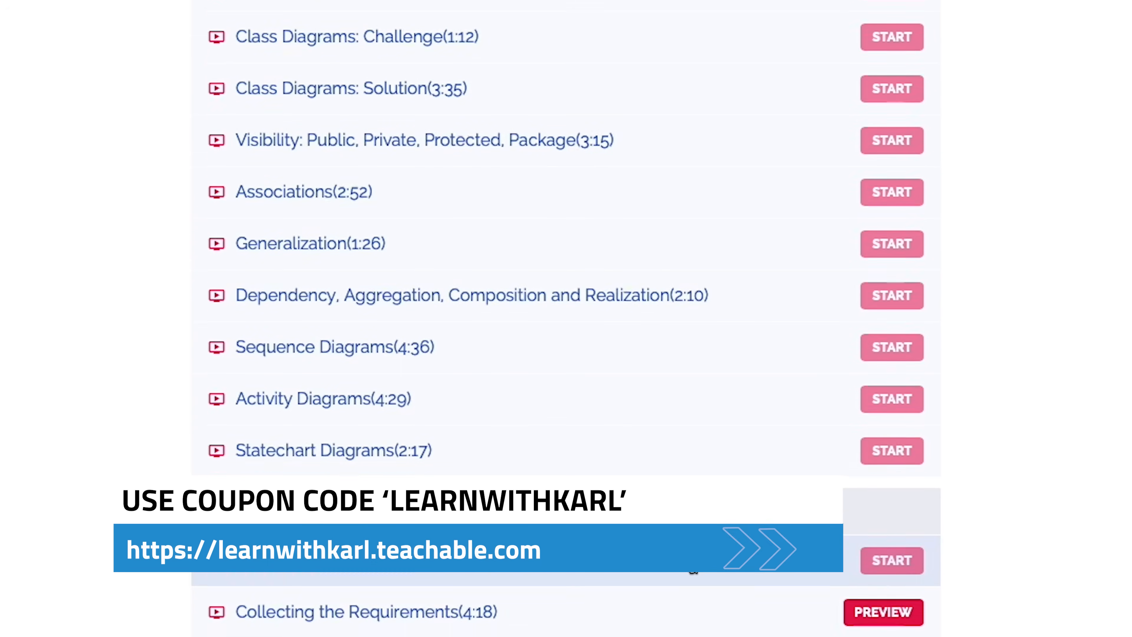
scroll(down, 3)
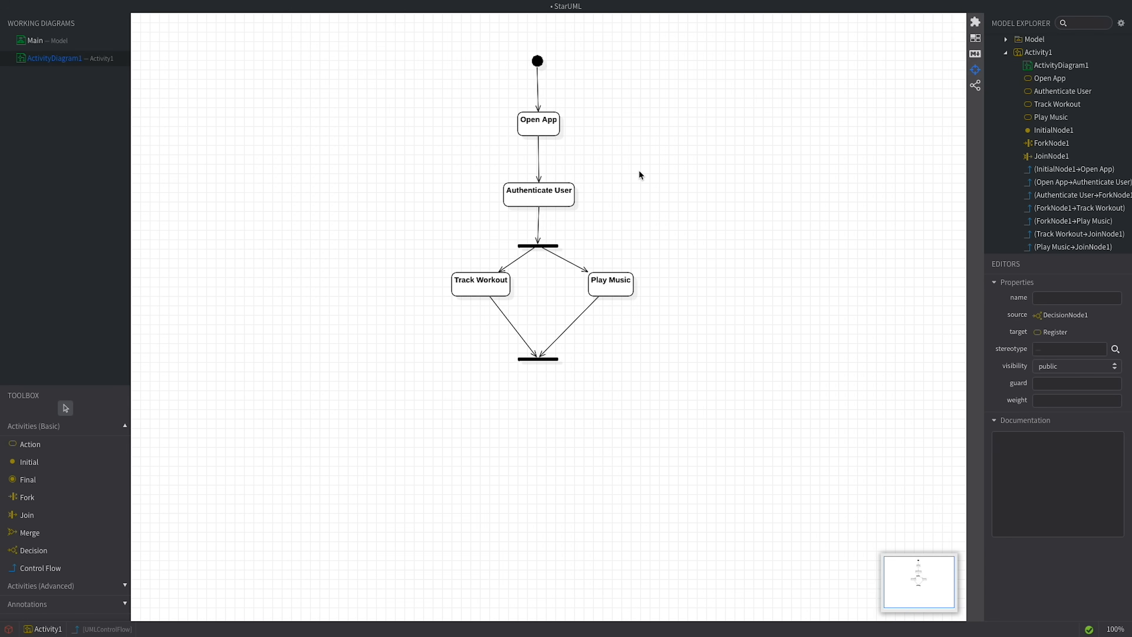
mouse_move(62, 487)
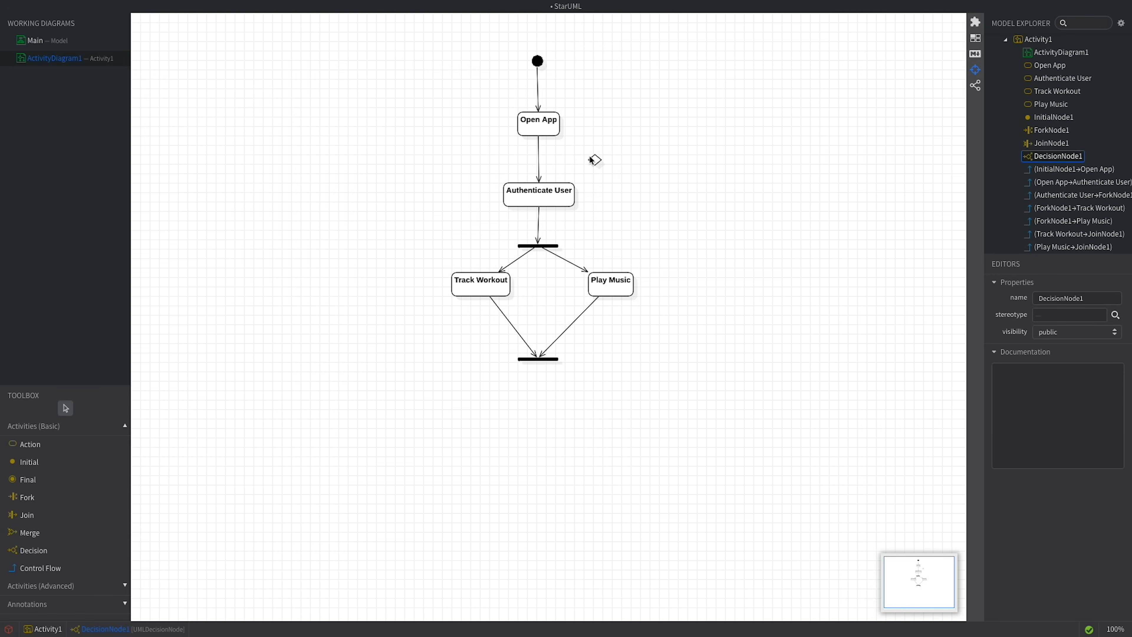
- Place a decision node on the Open App flow and move it directly below Open App
click(538, 158)
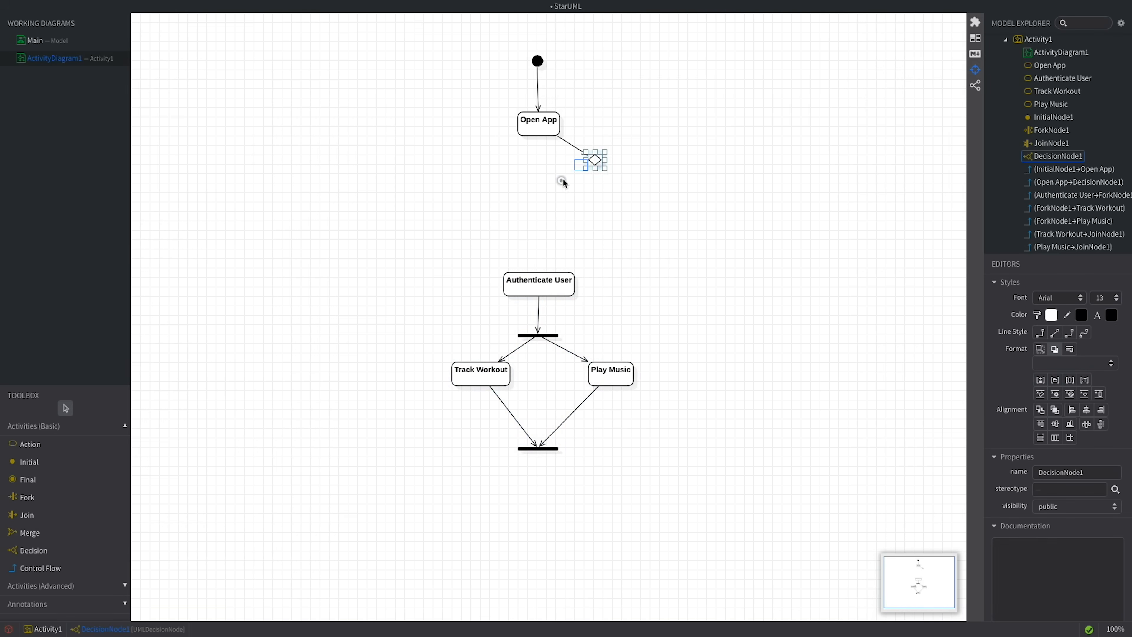
drag(590, 160, 538, 187)
text(Register)
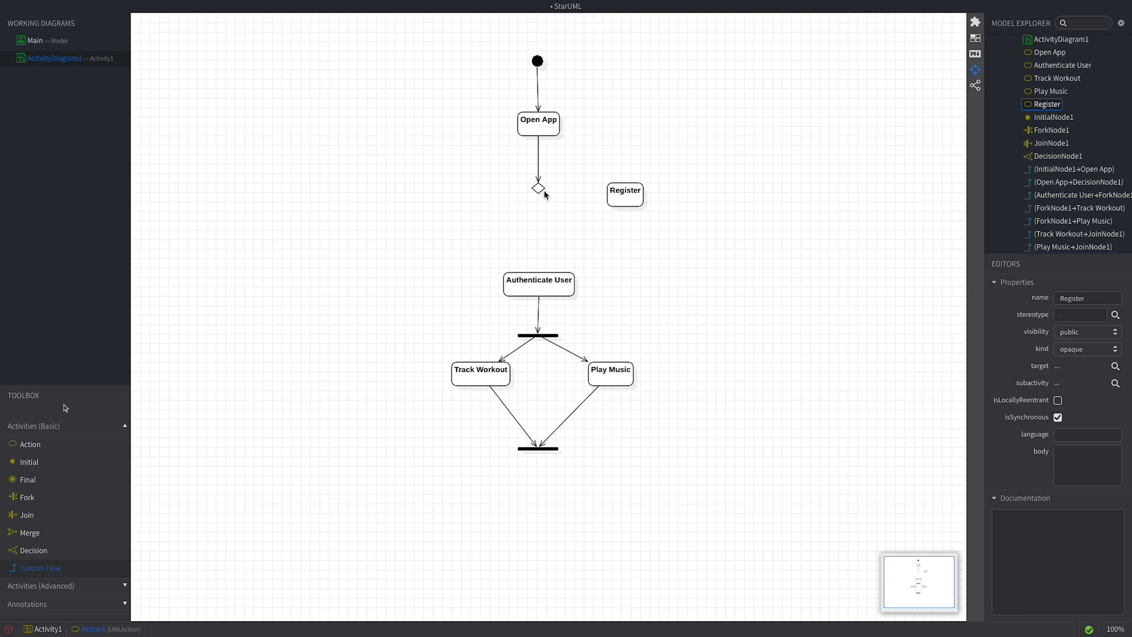
- Draw a control flow from the decision node to the Register action
drag(537, 188, 617, 195)
text([new user])
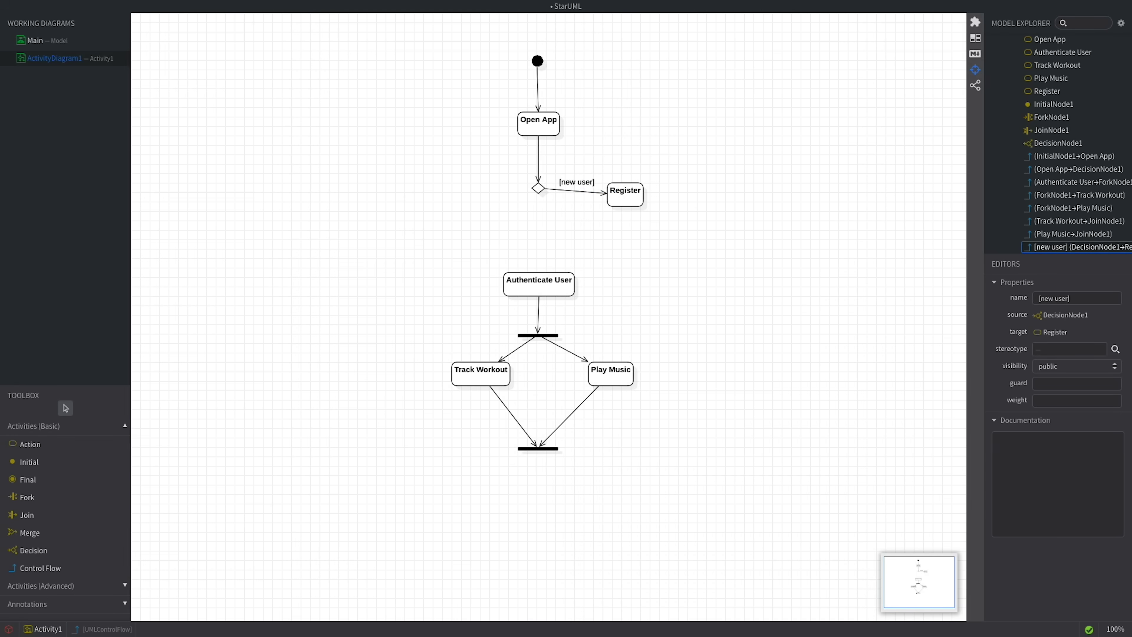
mouse_move(619, 205)
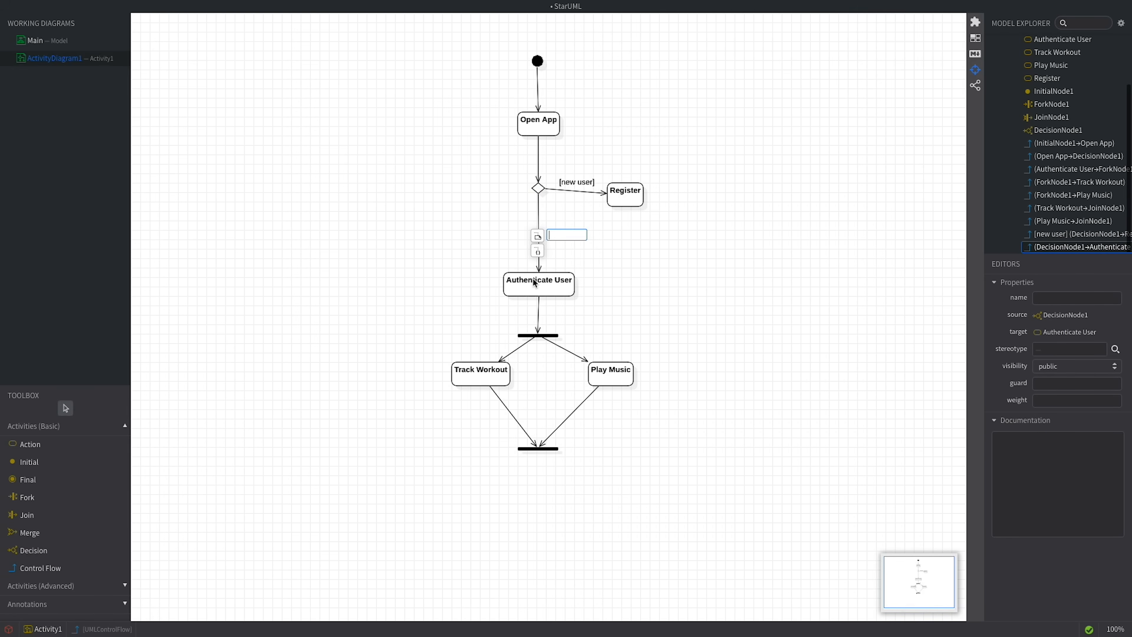
- Label the decision-to-Authenticate User flow '[else]' and position its label beside the line
text([e)
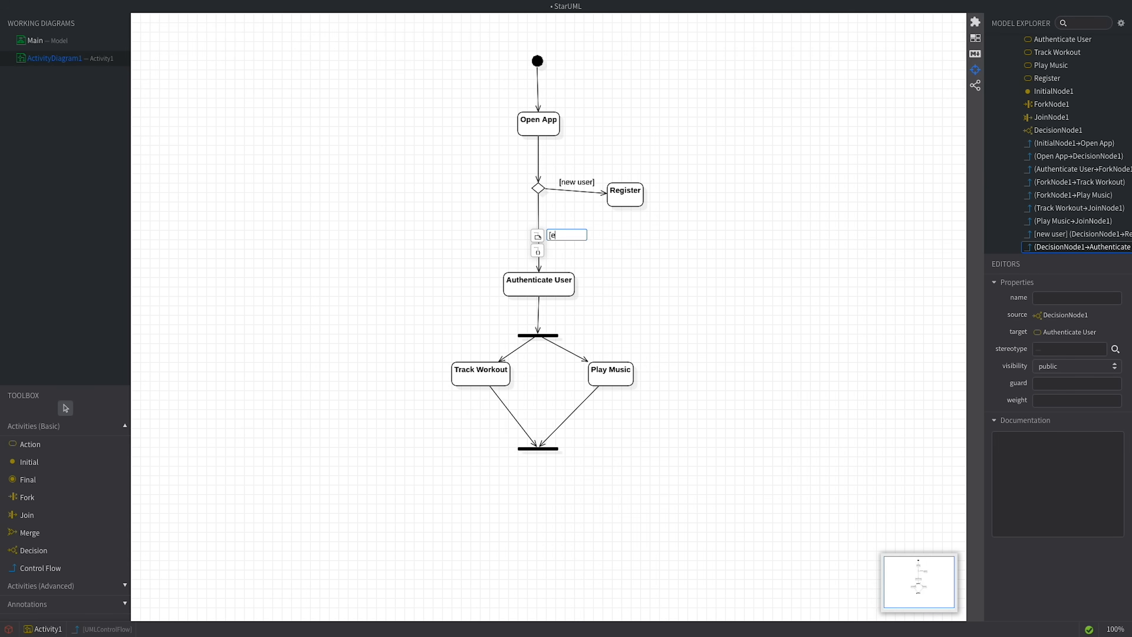
text([else])
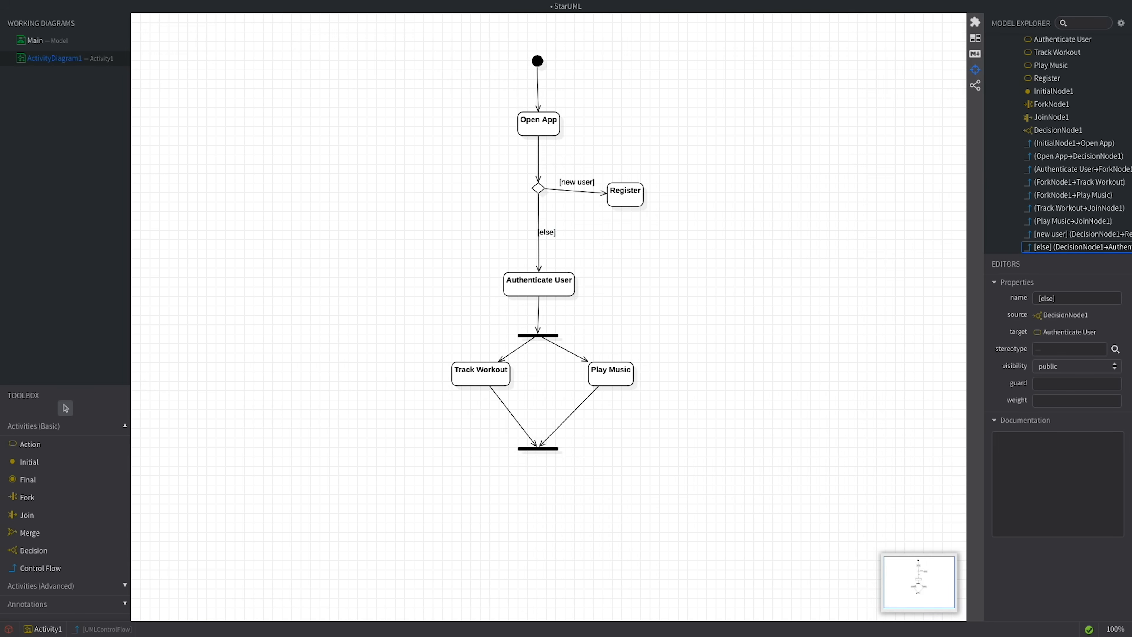
click(522, 231)
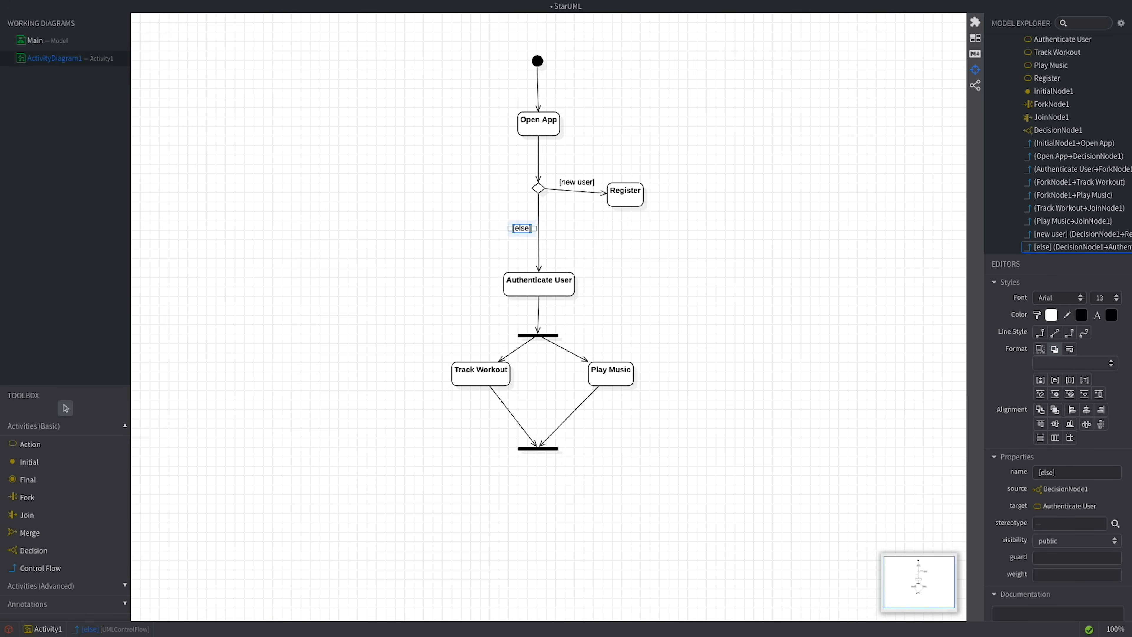
mouse_move(58, 568)
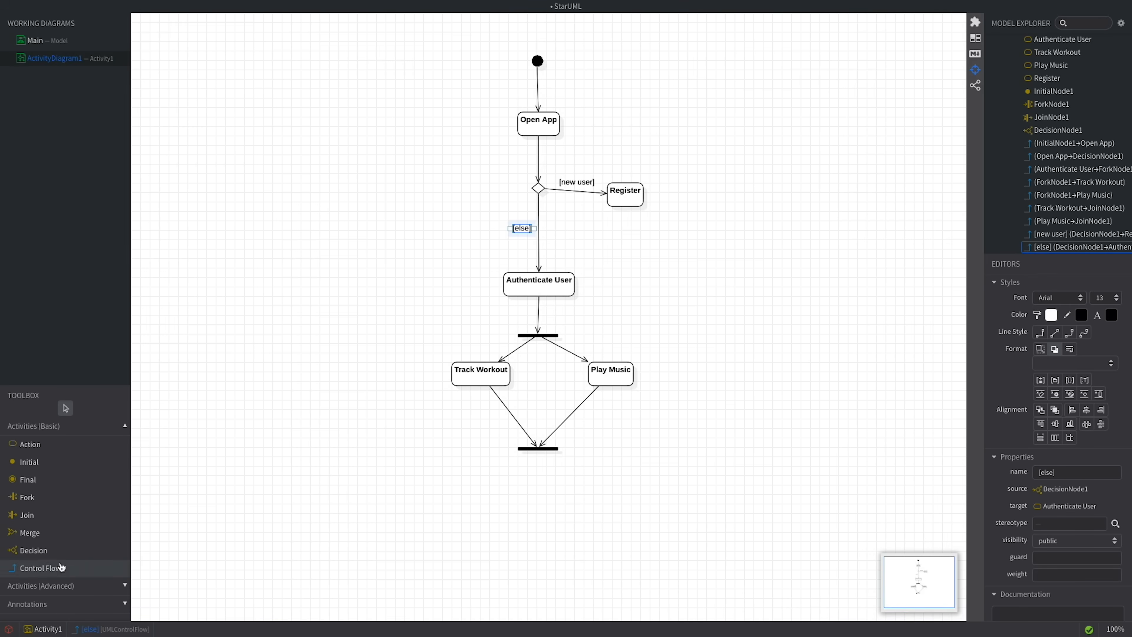
drag(624, 193, 538, 280)
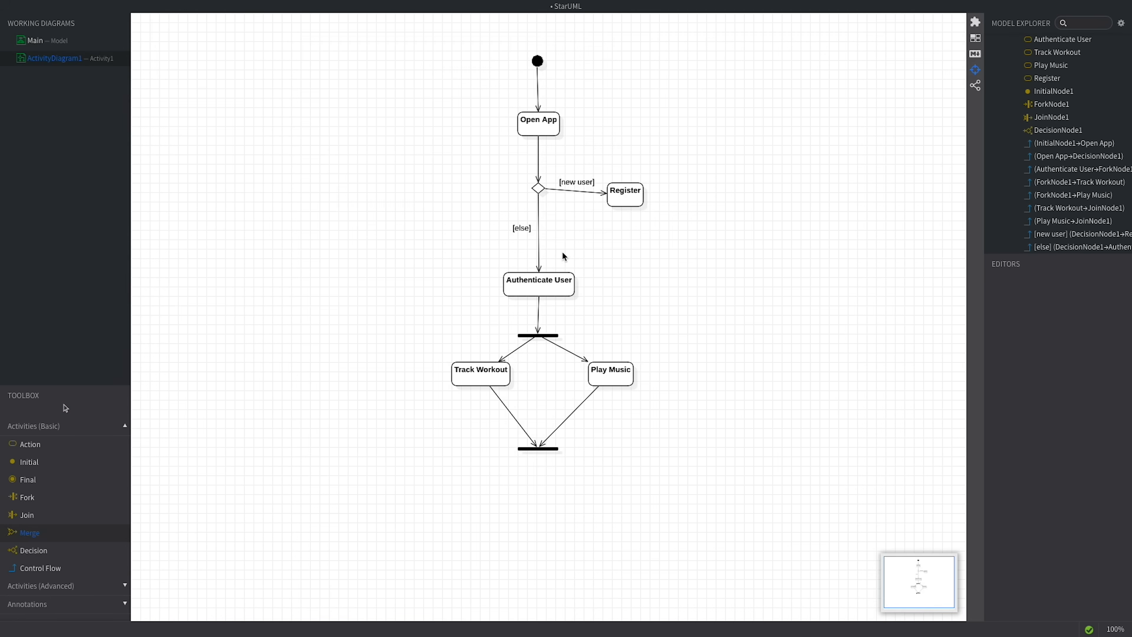
- Place a merge node, route Register into it unlabeled, flow onward to Authenticate User, then drop a final node below the join
click(565, 254)
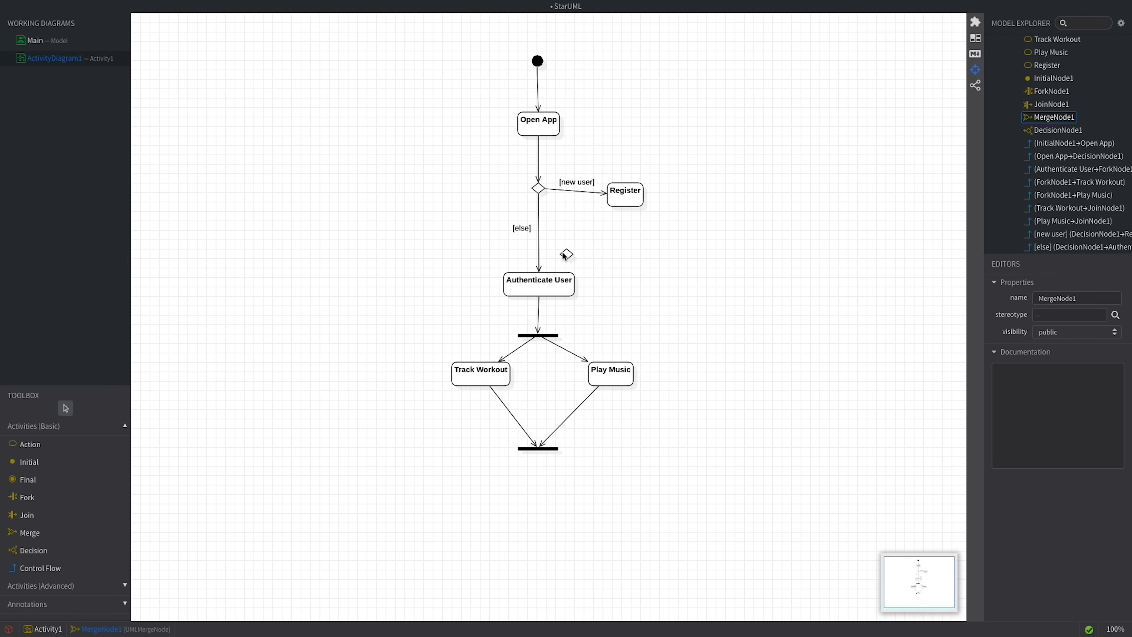
mouse_move(565, 255)
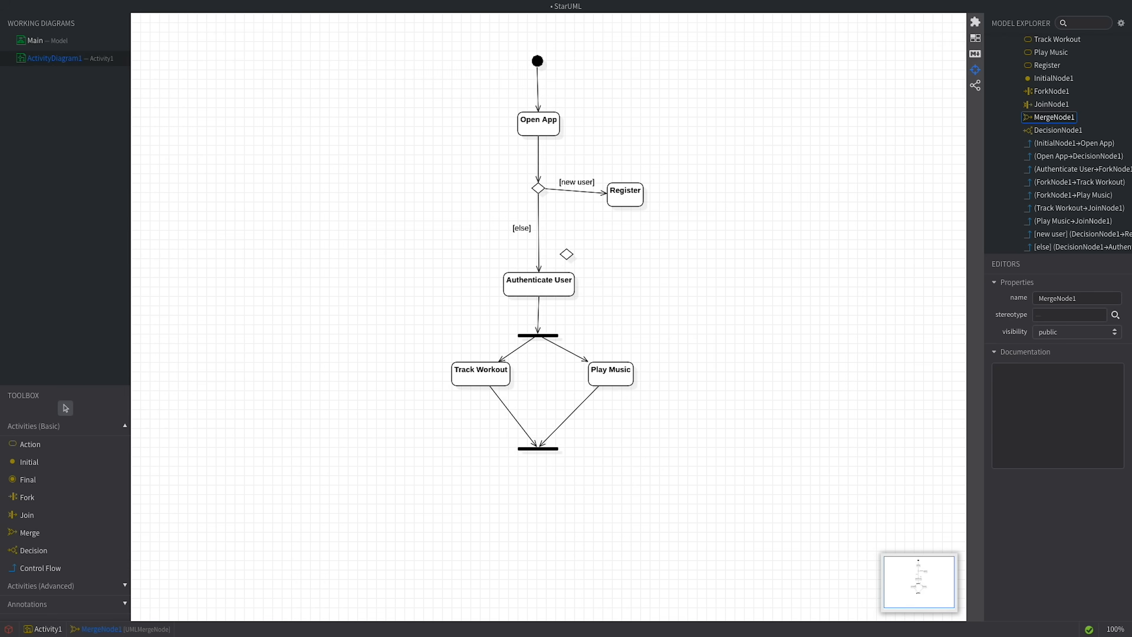
click(539, 242)
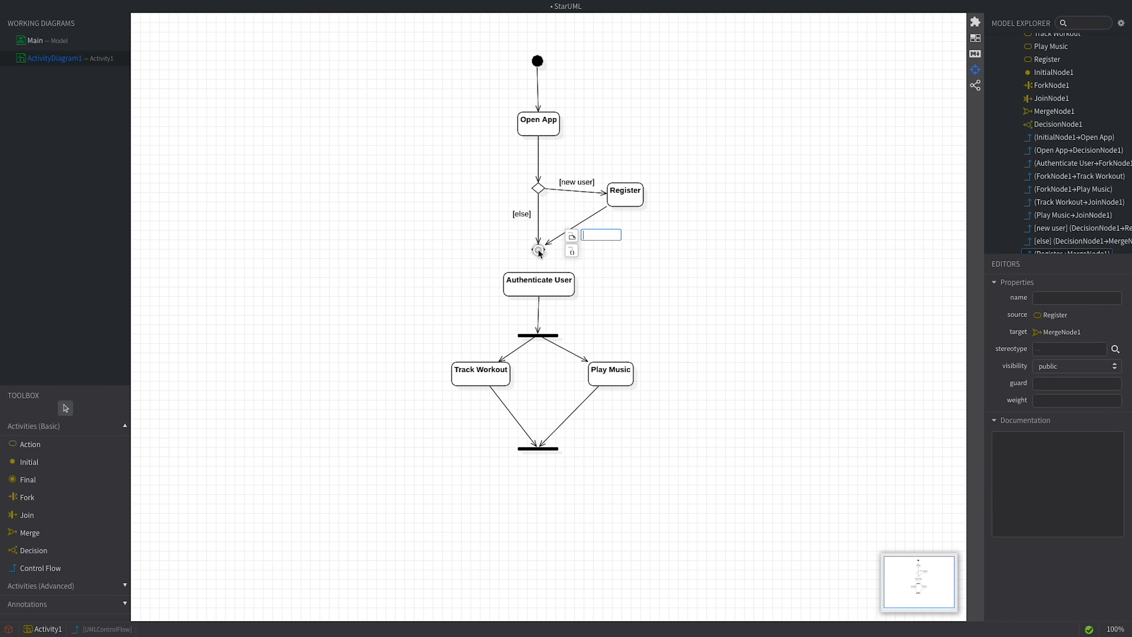
click(610, 261)
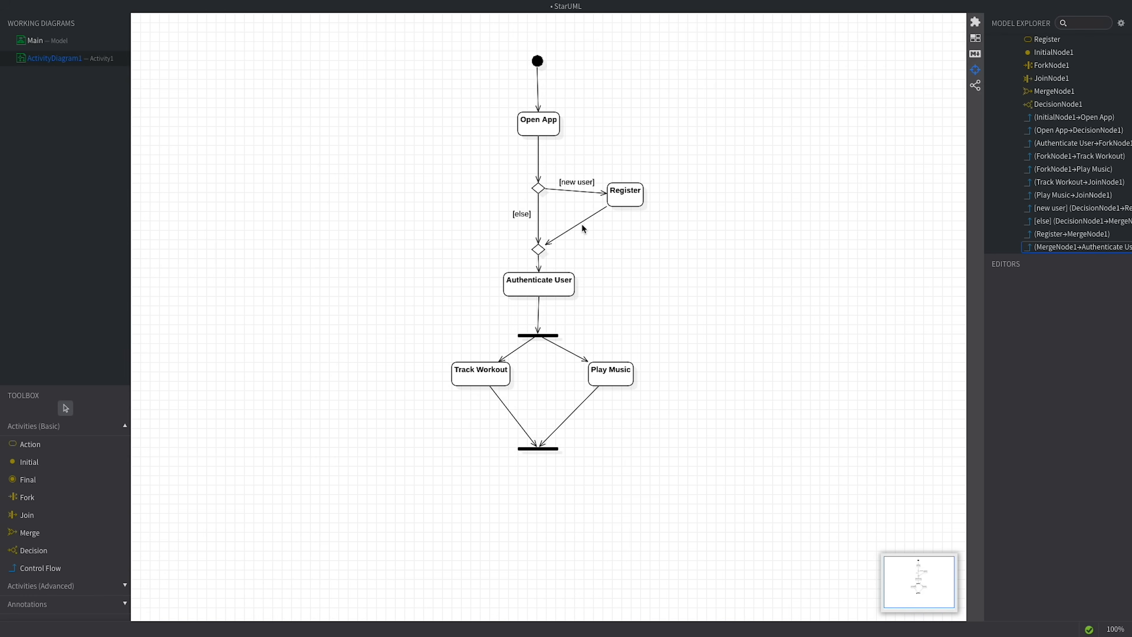
click(584, 228)
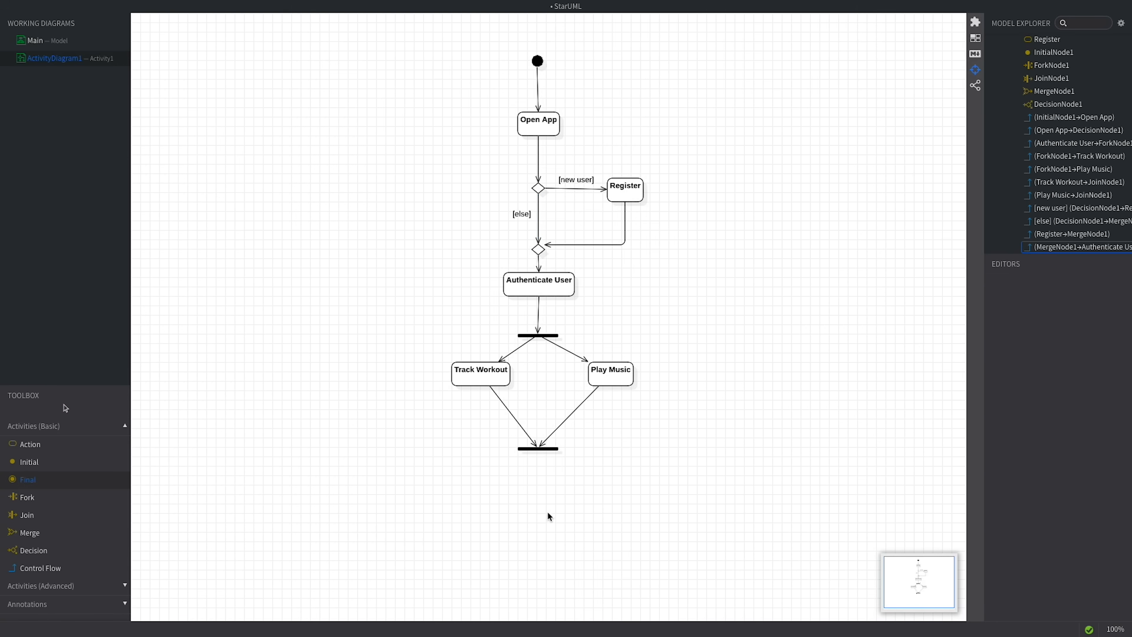
click(538, 496)
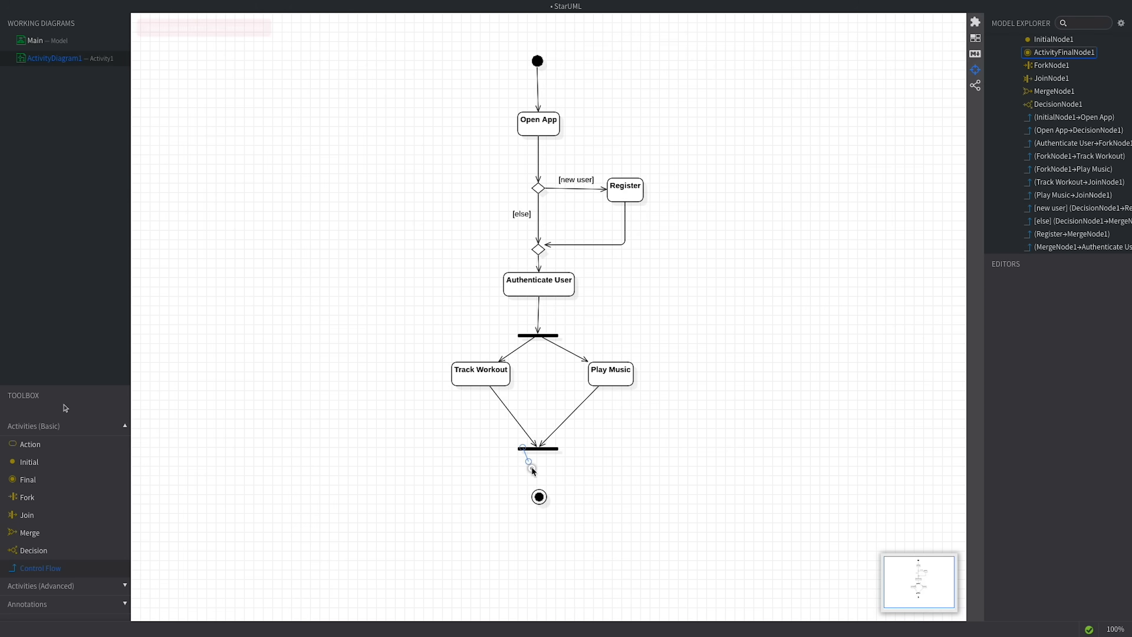
- Connect the join bar to the final node with an unlabeled flow and try Format > Layout > Auto
drag(538, 448, 539, 497)
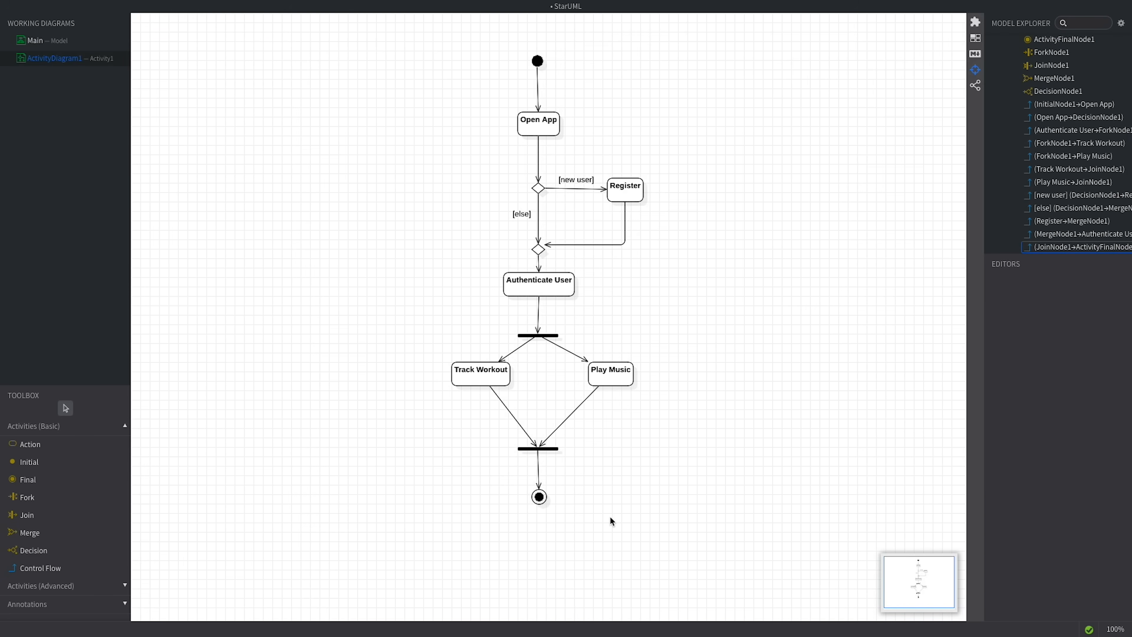
click(141, 7)
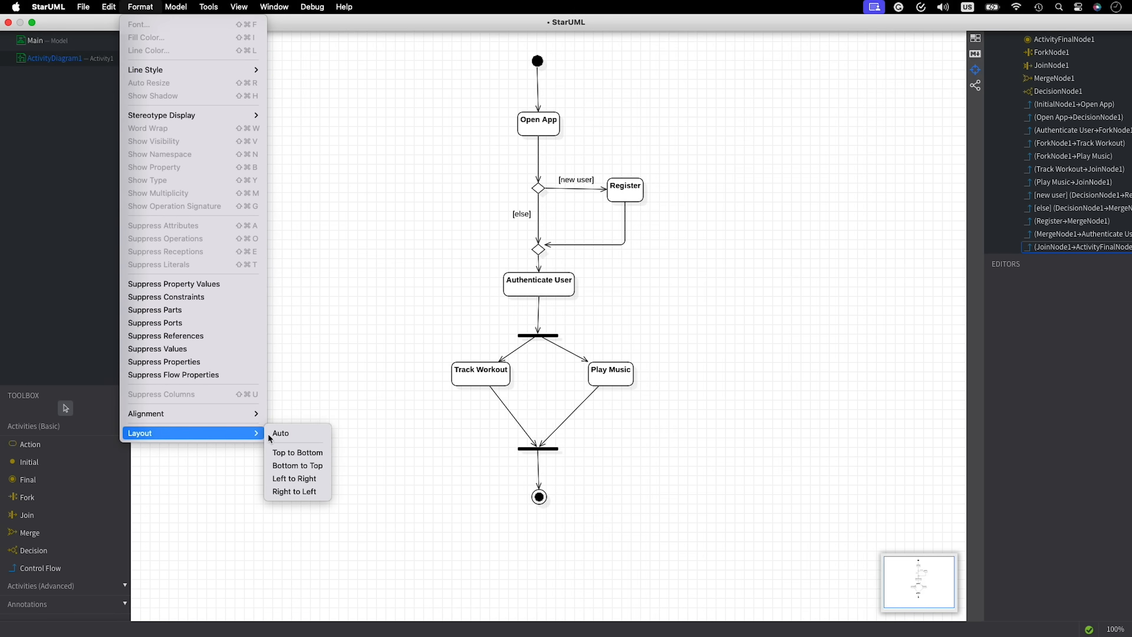
mouse_move(284, 439)
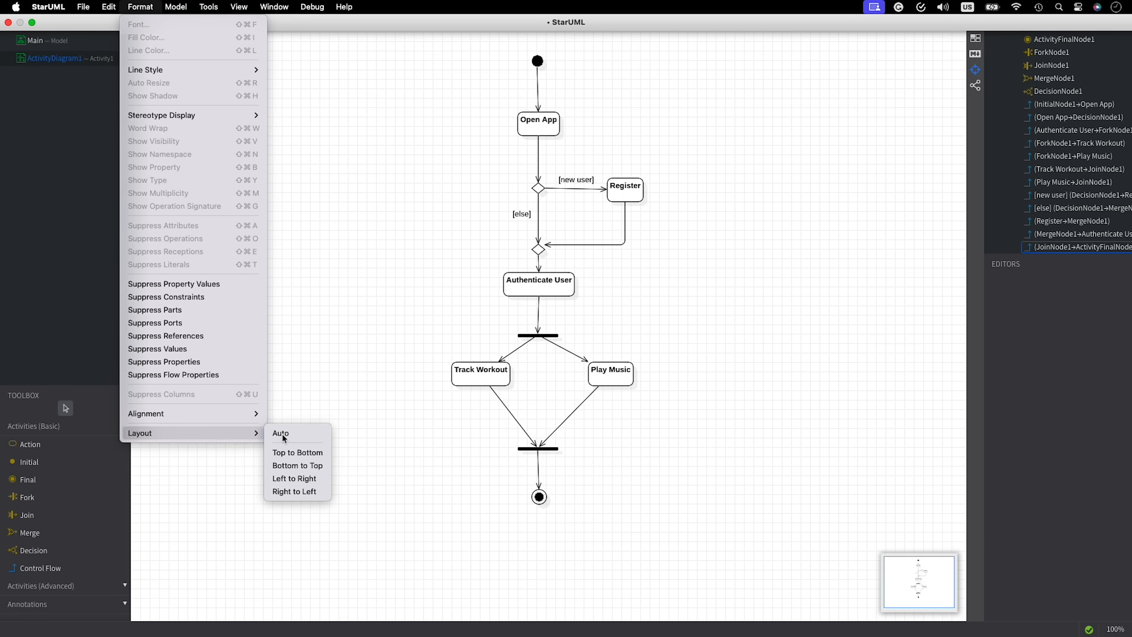
click(281, 433)
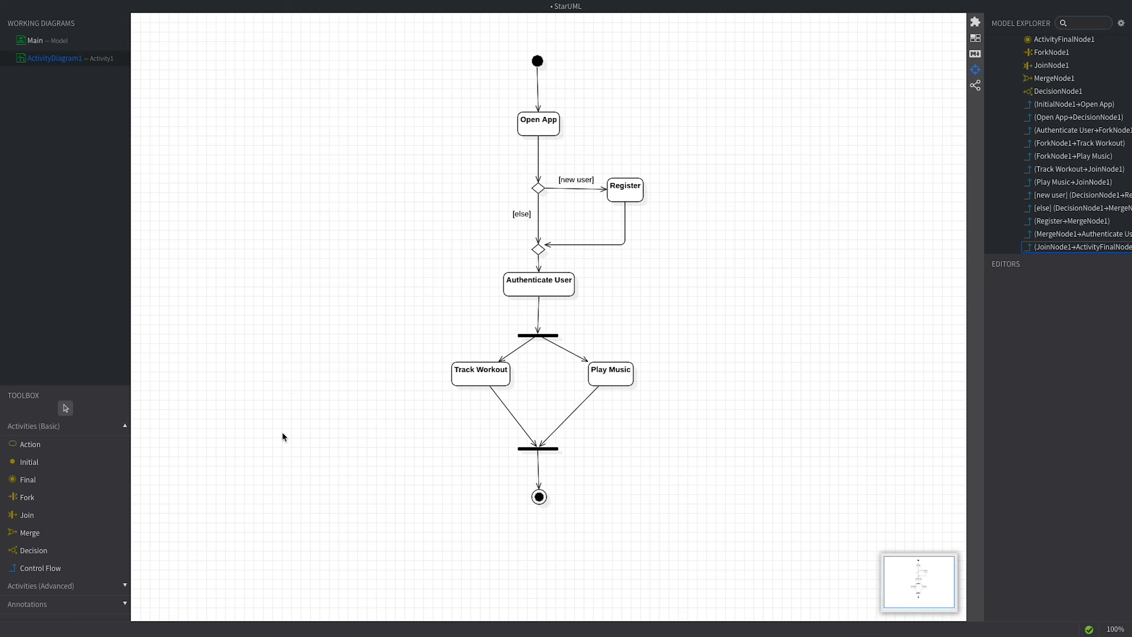
- Space the central nodes equally vertically and move Play Music lower beside the fork
click(538, 189)
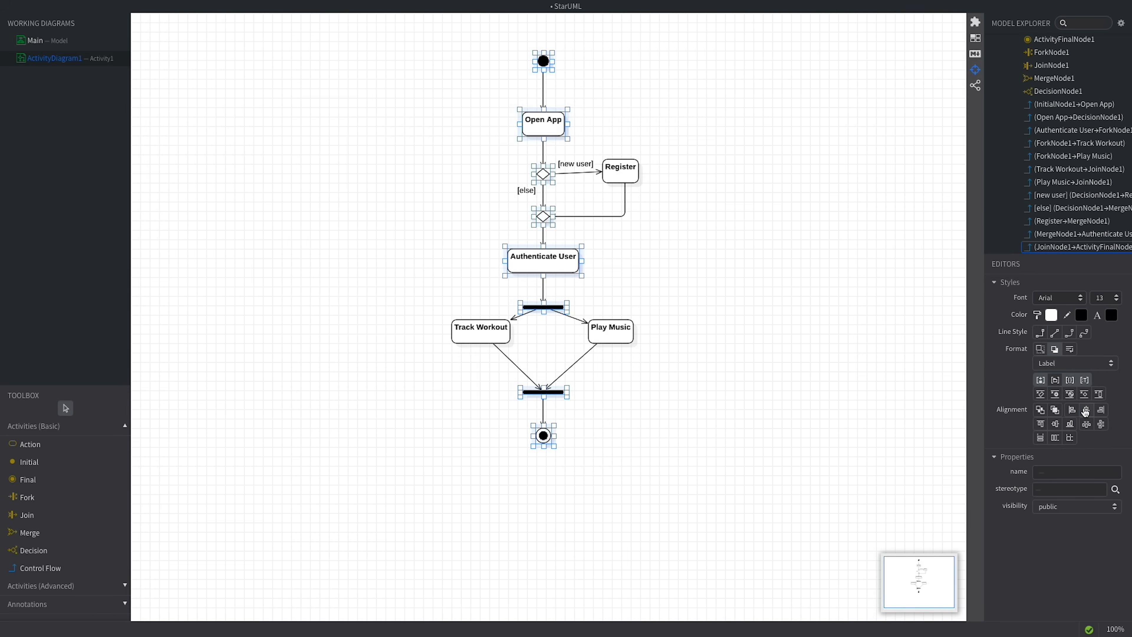
mouse_move(1100, 425)
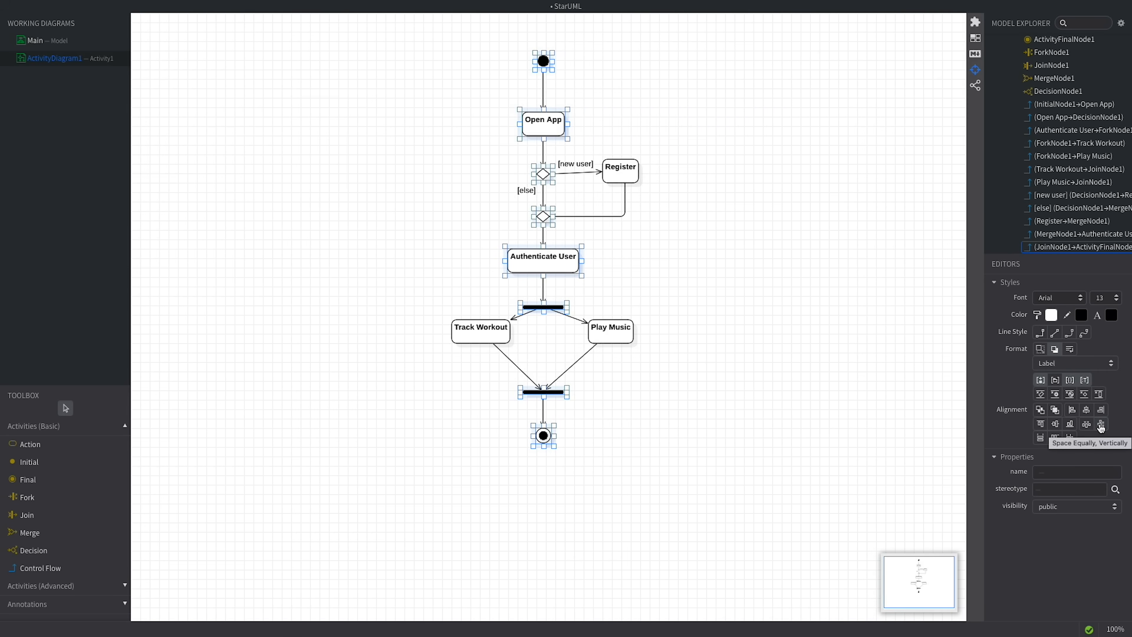
click(1101, 425)
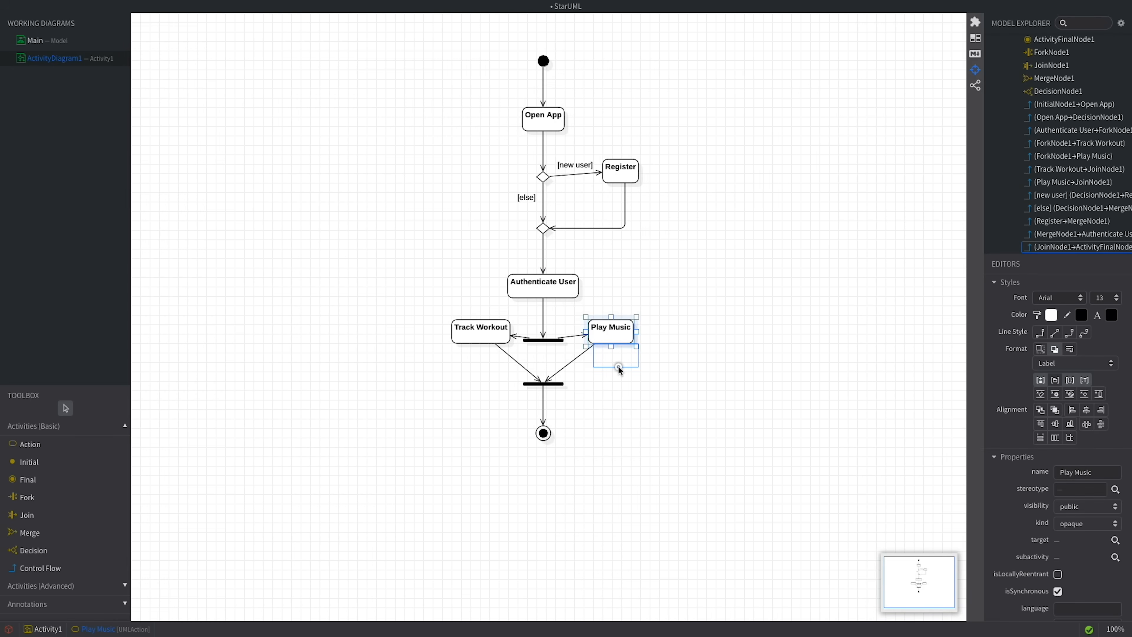
click(481, 331)
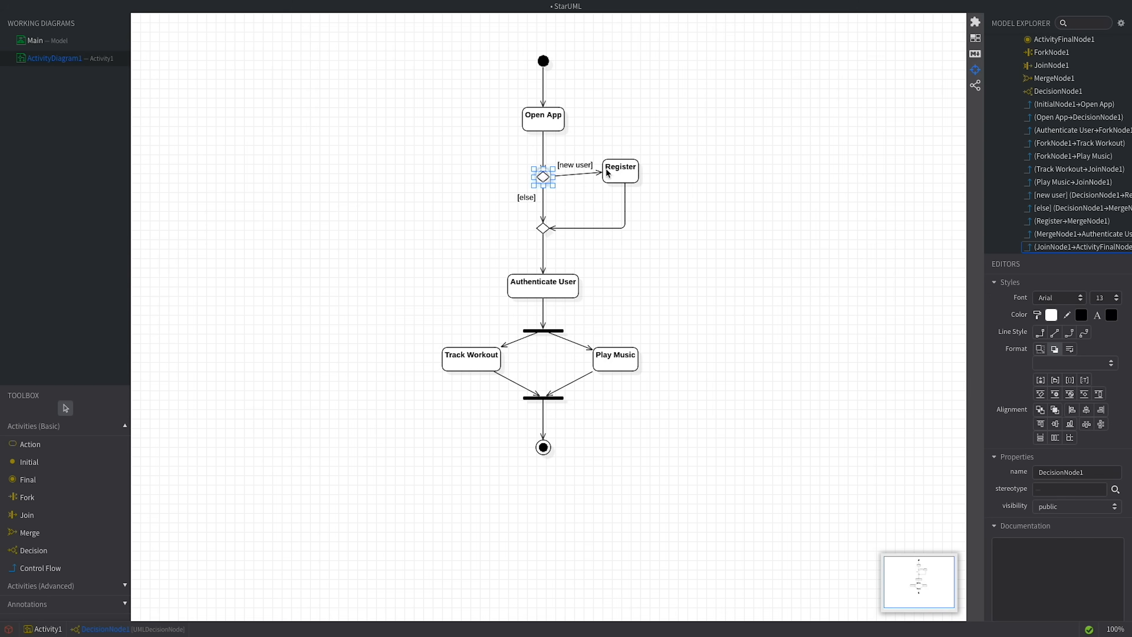
- Align Register's middle level with the decision node
click(621, 176)
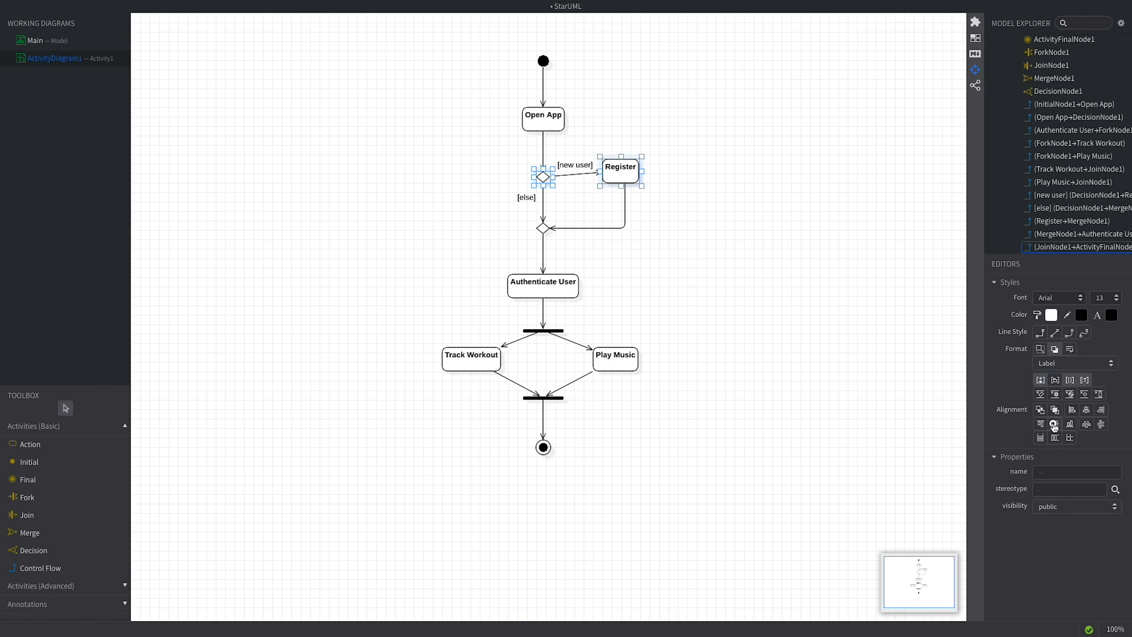
click(781, 363)
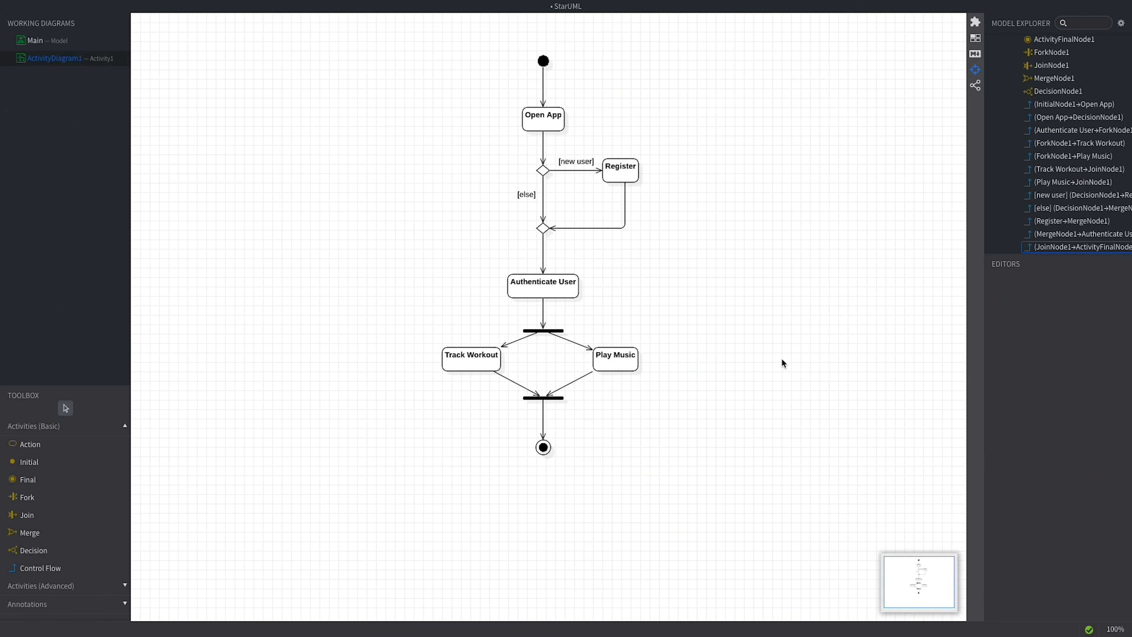